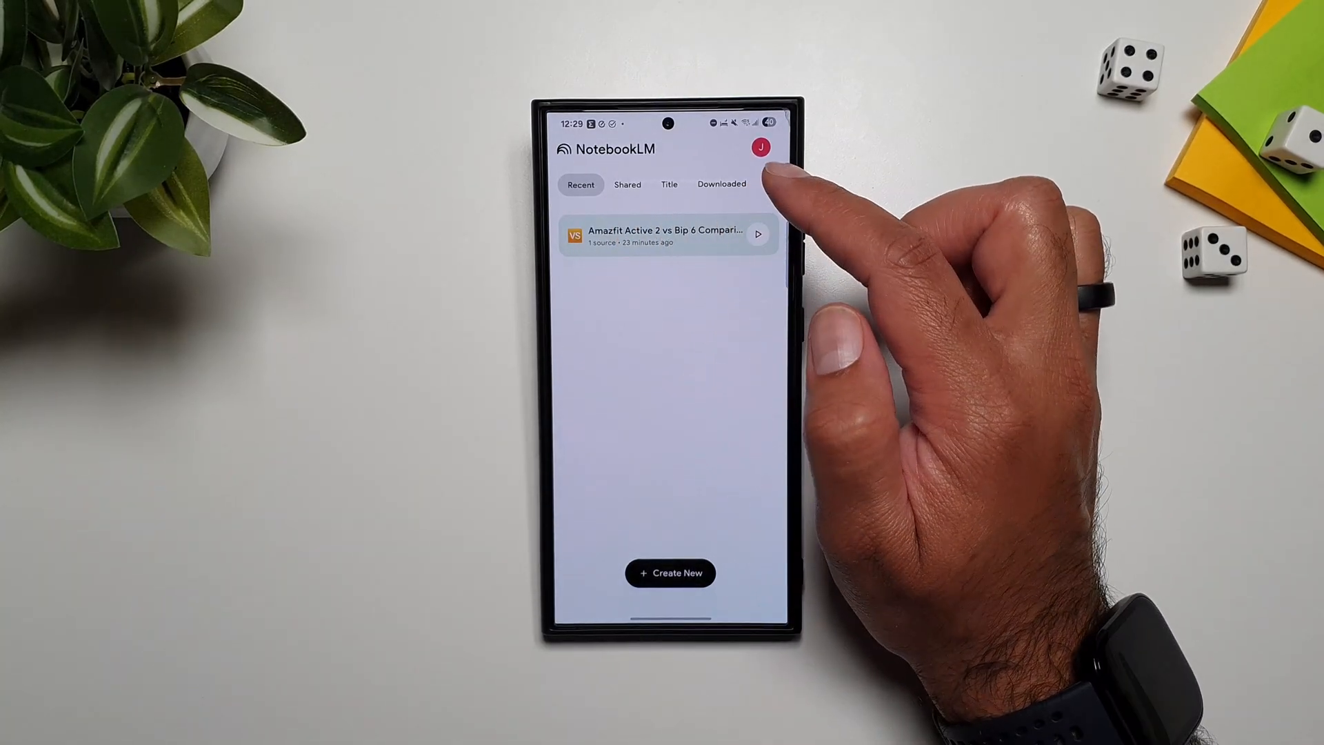
Open the Amazfit Active 2 vs Bip 6 Comparison notebook from the Recent list and view its chat summary.
{"action": "left_click", "coordinate": [670, 573]}
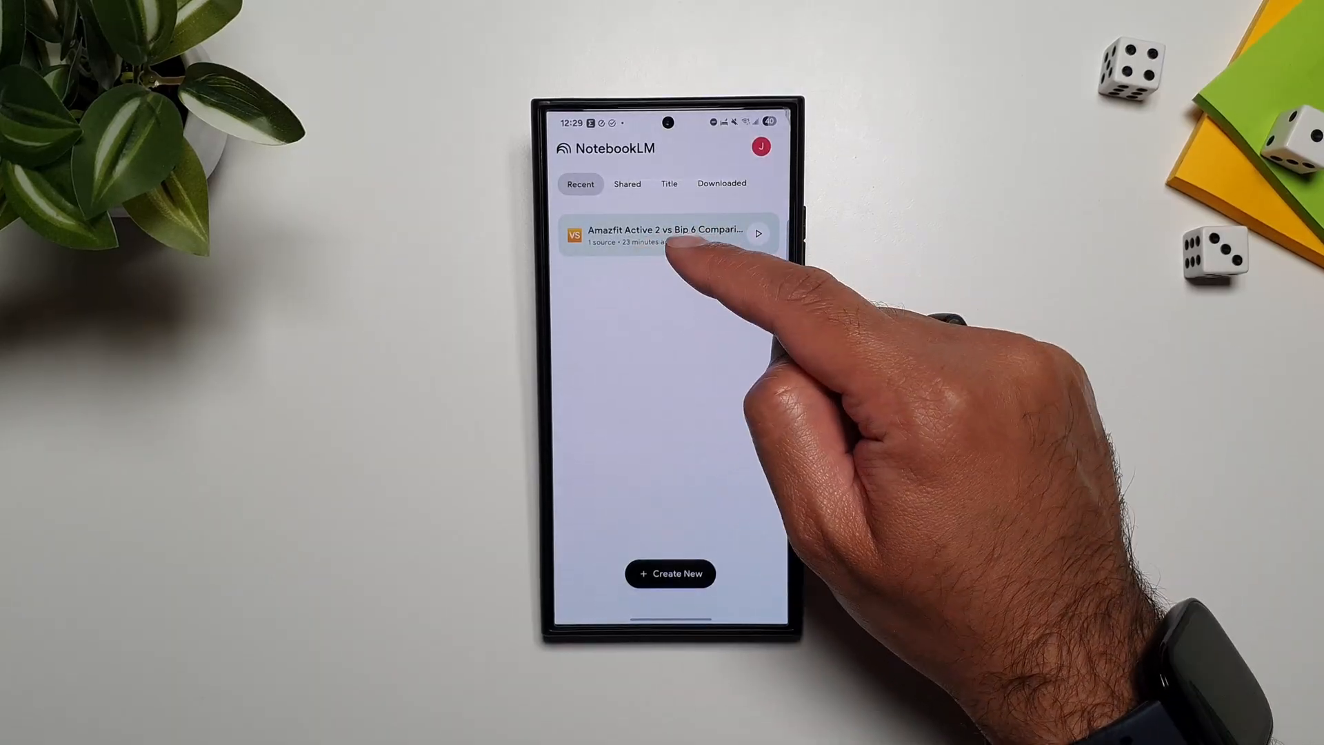
{"action": "left_click", "coordinate": [667, 230]}
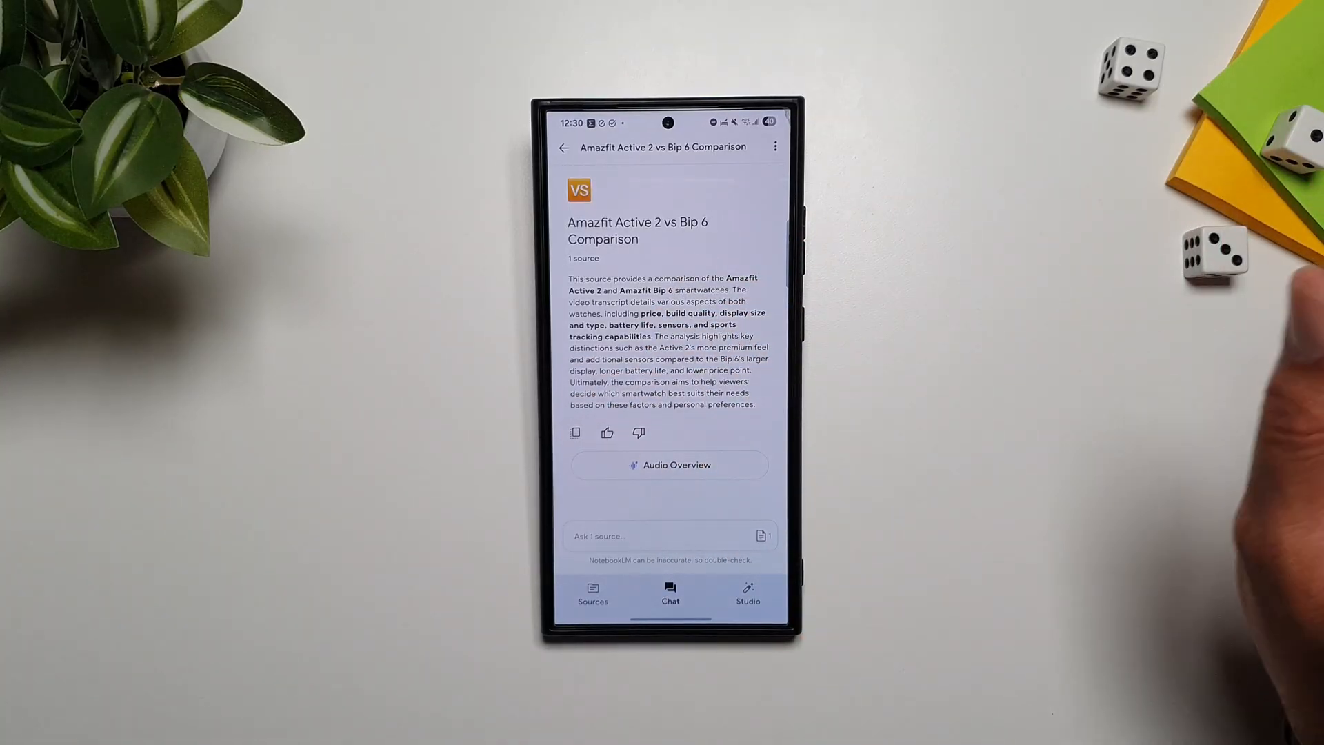
{"action": "mouse_move", "coordinate": [747, 596]}
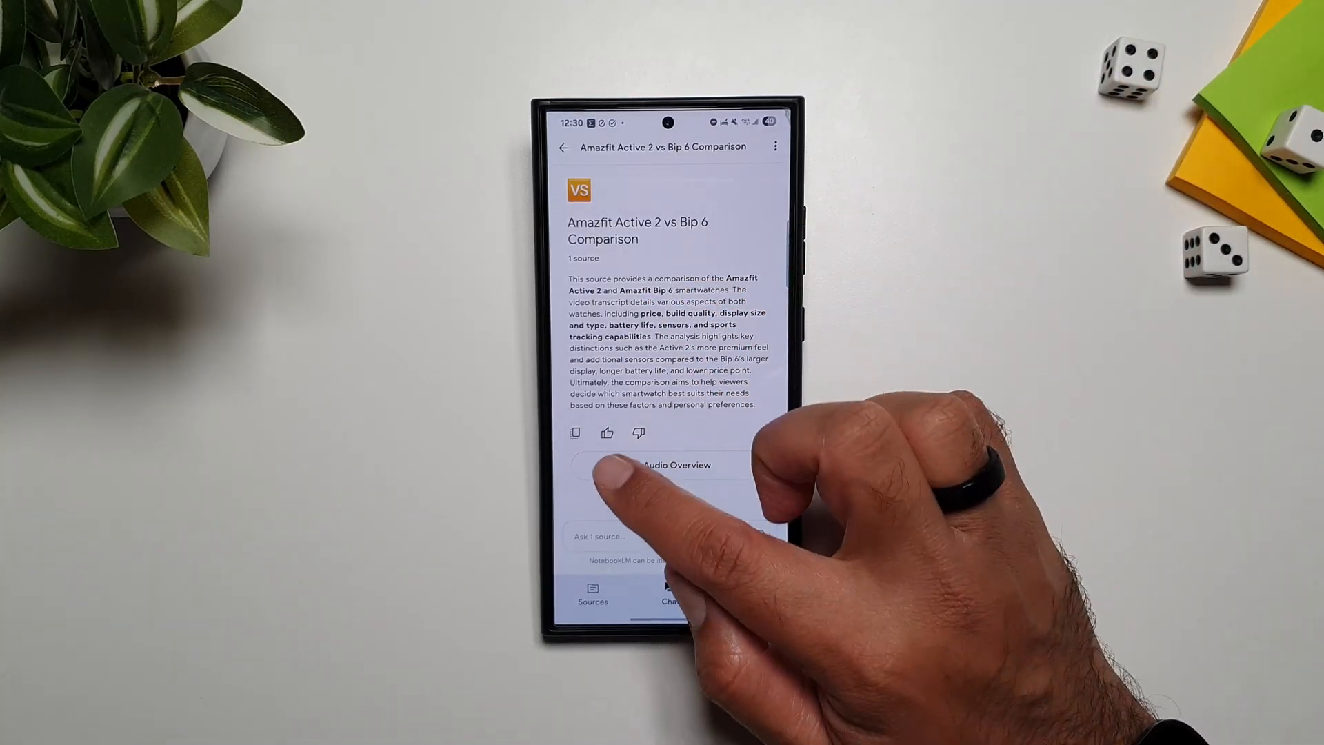
{"action": "left_click", "coordinate": [575, 432]}
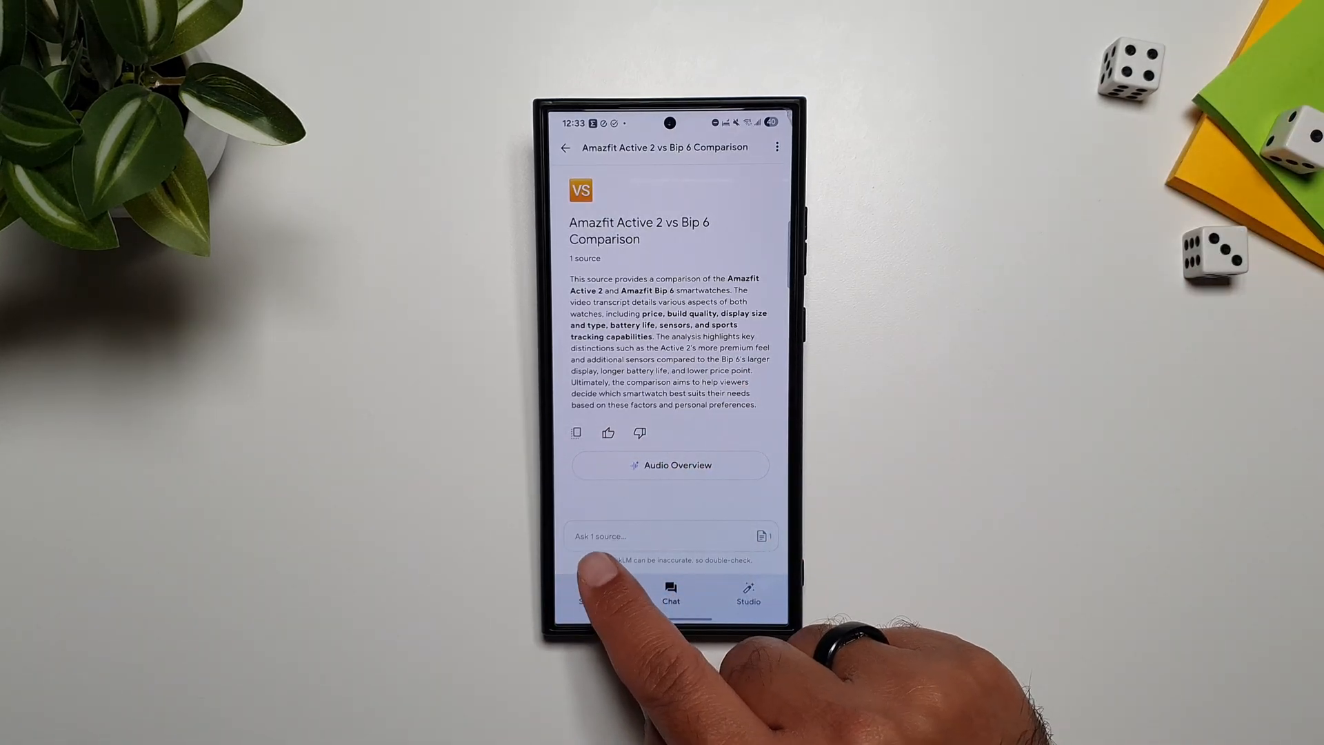
{"action": "left_click", "coordinate": [593, 592]}
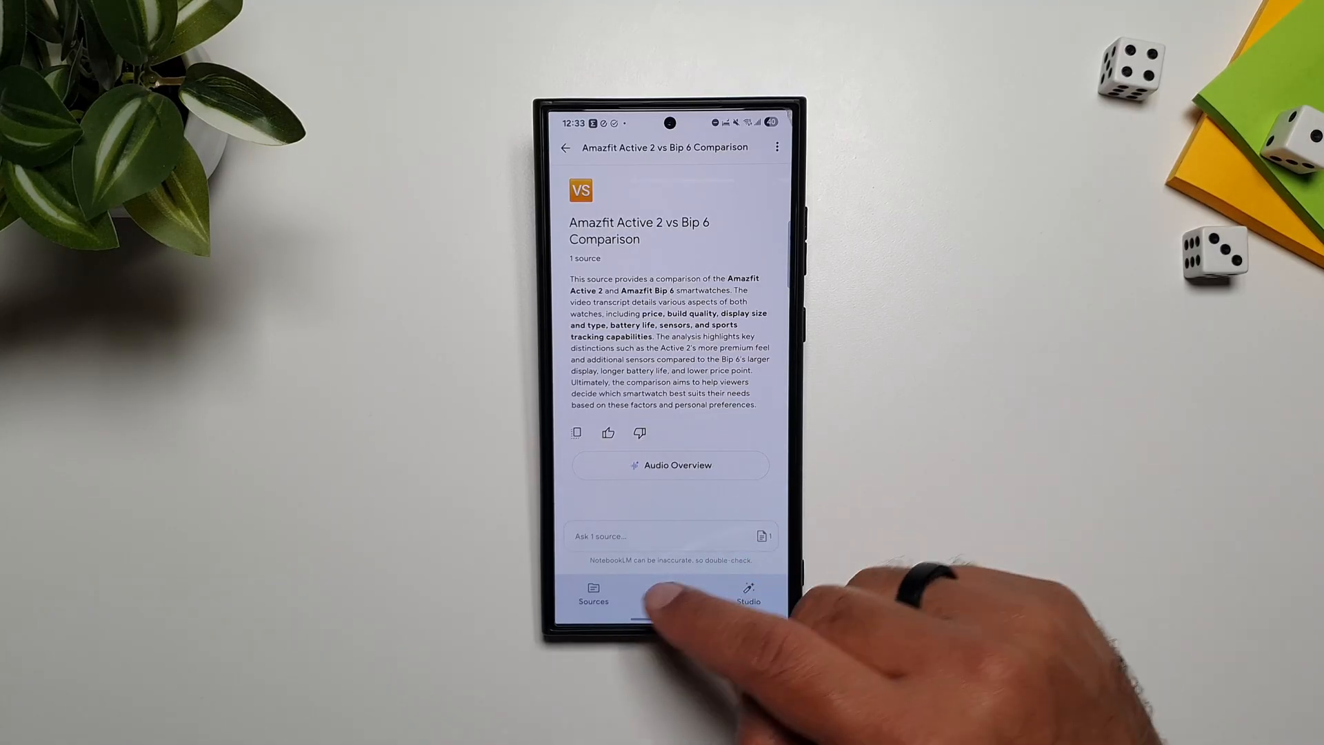
View the single YouTube source and the Add a source options (PDF, Website, YouTube, Copied text).
{"action": "left_click", "coordinate": [593, 593]}
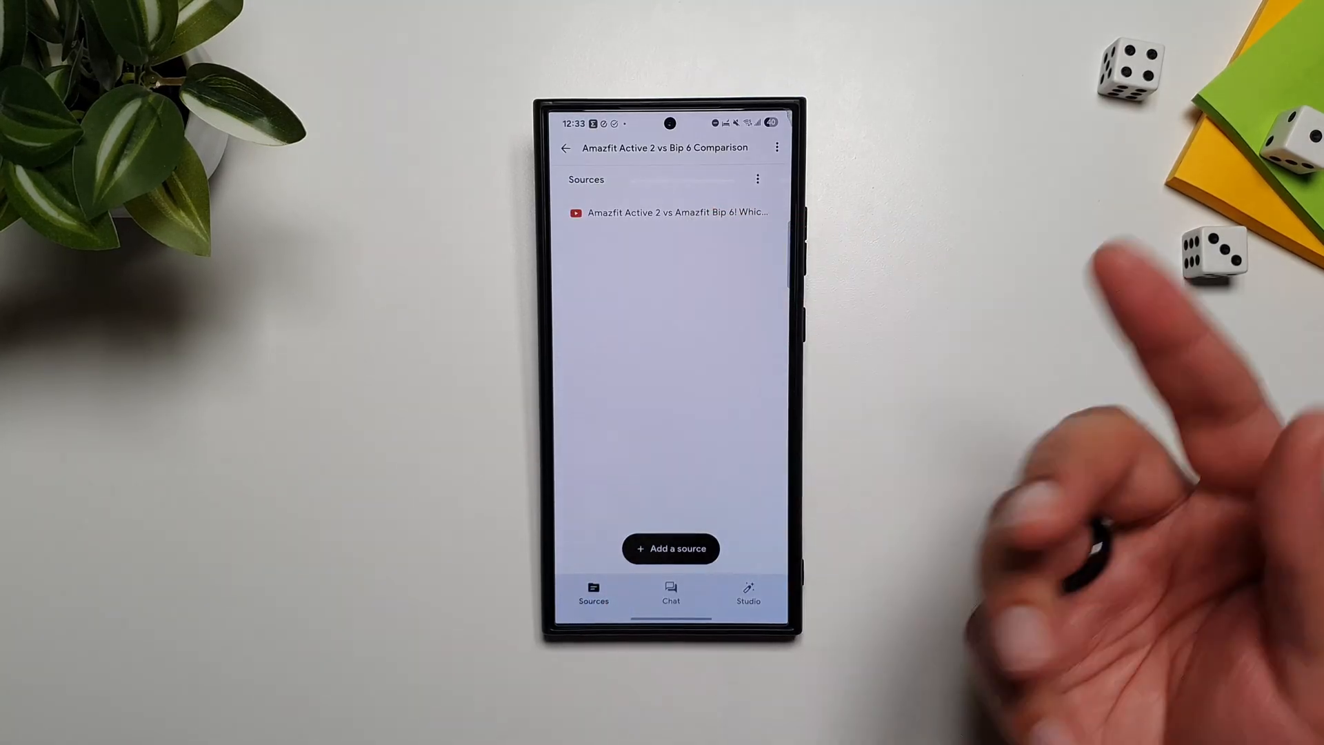
{"action": "left_click", "coordinate": [671, 548]}
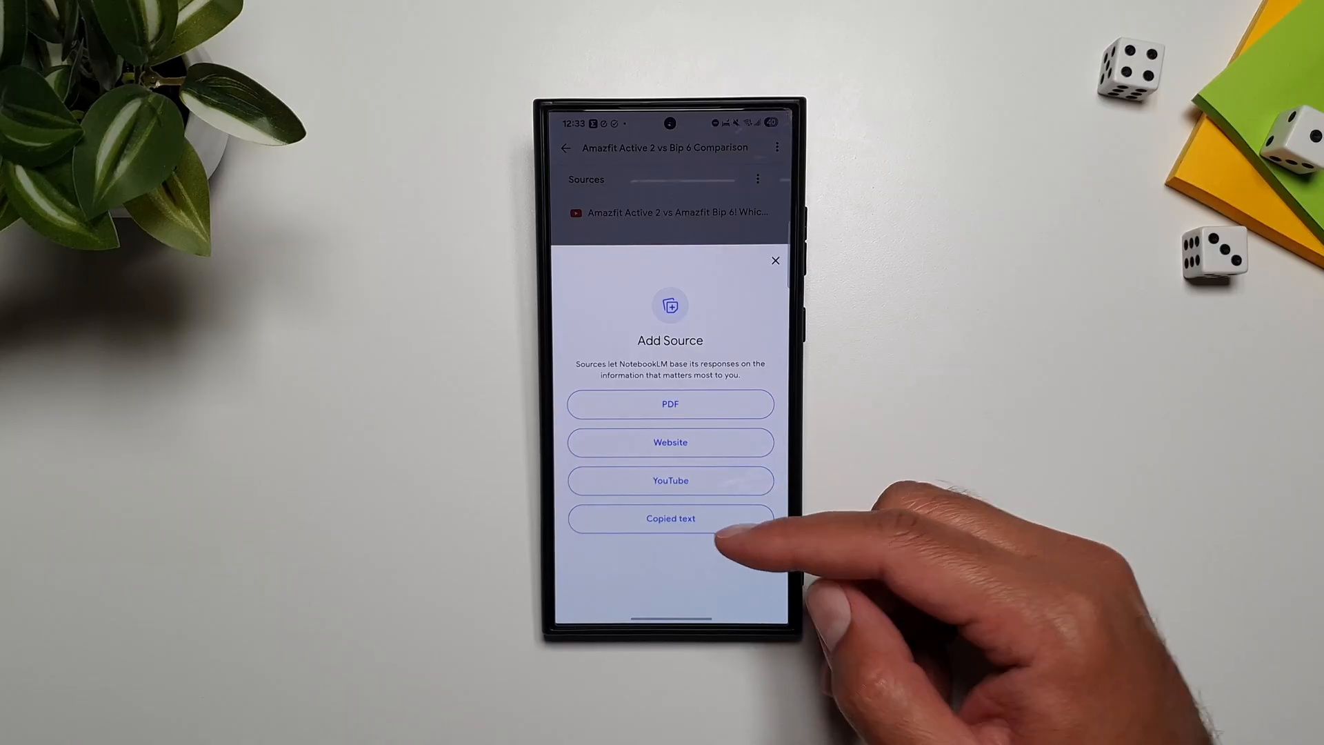
{"action": "left_click", "coordinate": [774, 261]}
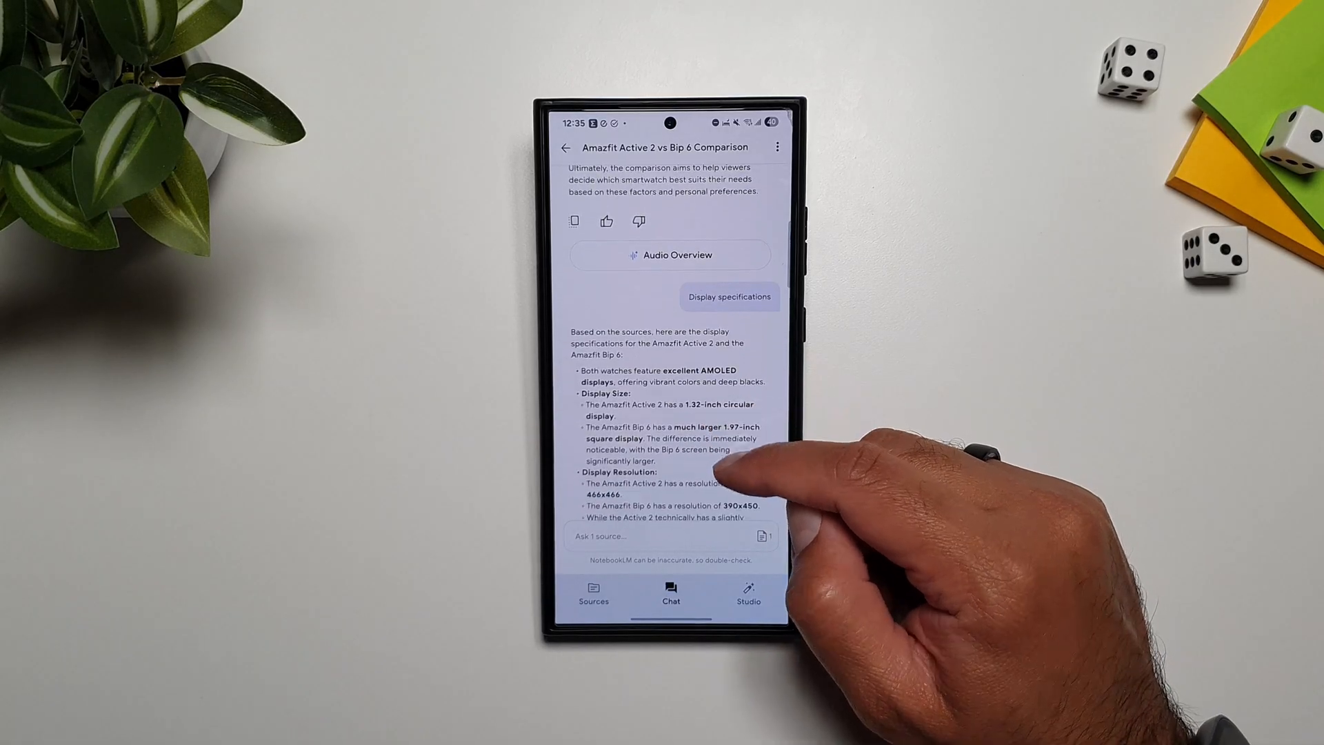
{"action": "scroll", "scroll_direction": "down", "scroll_amount": 3}
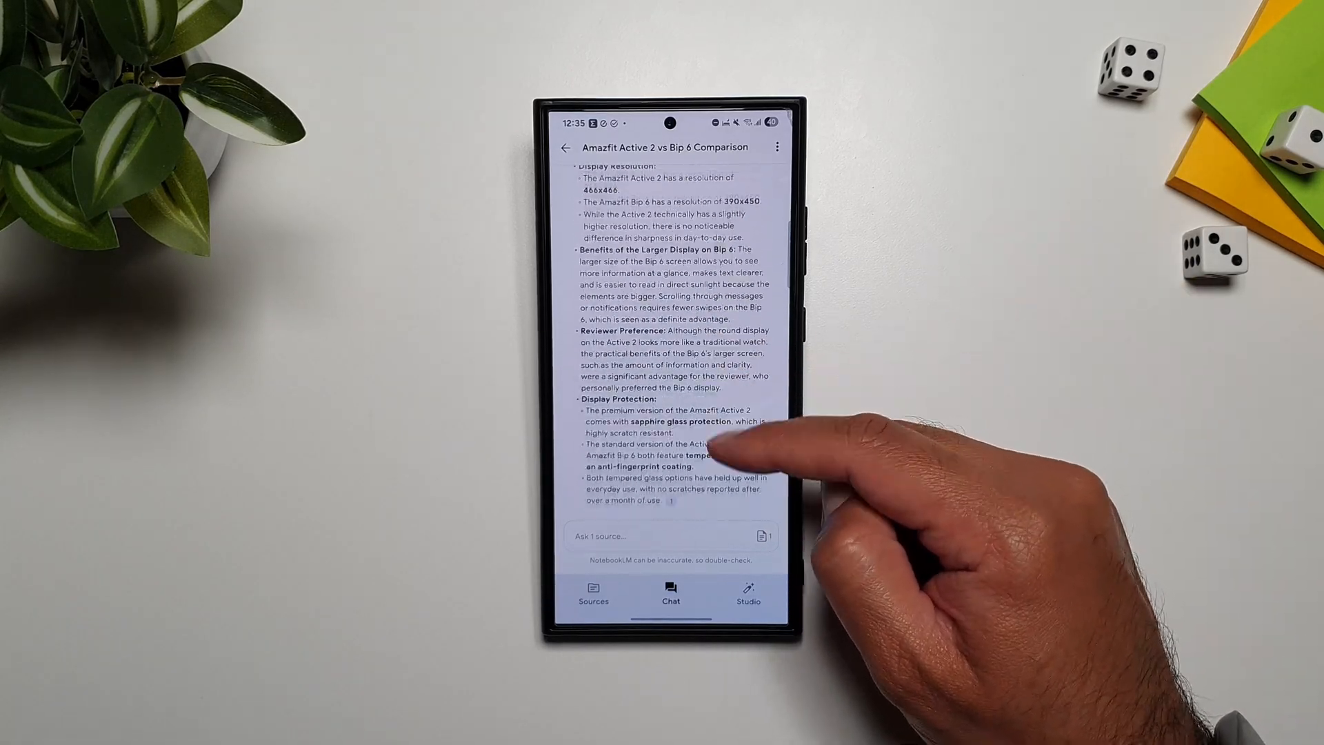
{"action": "scroll", "scroll_direction": "down", "scroll_amount": 3}
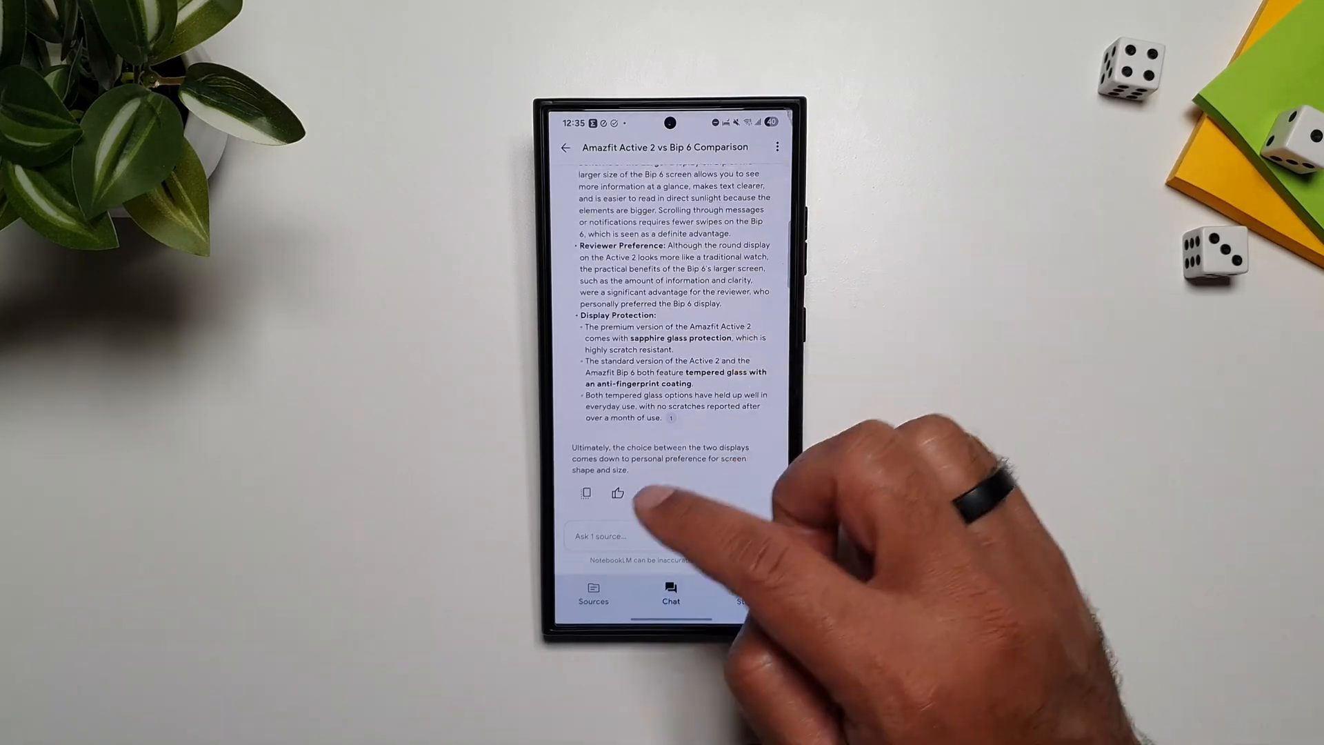
{"action": "left_click", "coordinate": [584, 493]}
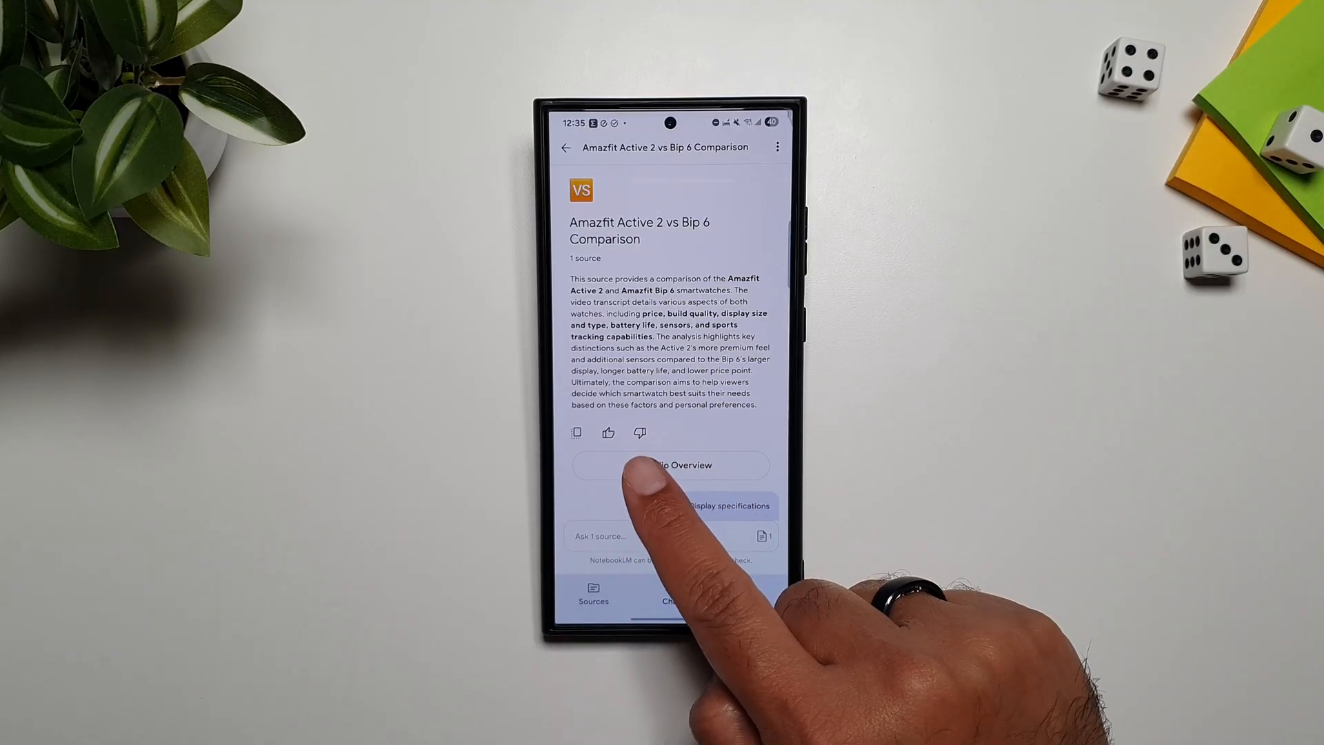
Generate an Audio Overview of the notebook in Studio until Play appears.
{"action": "left_click", "coordinate": [748, 593]}
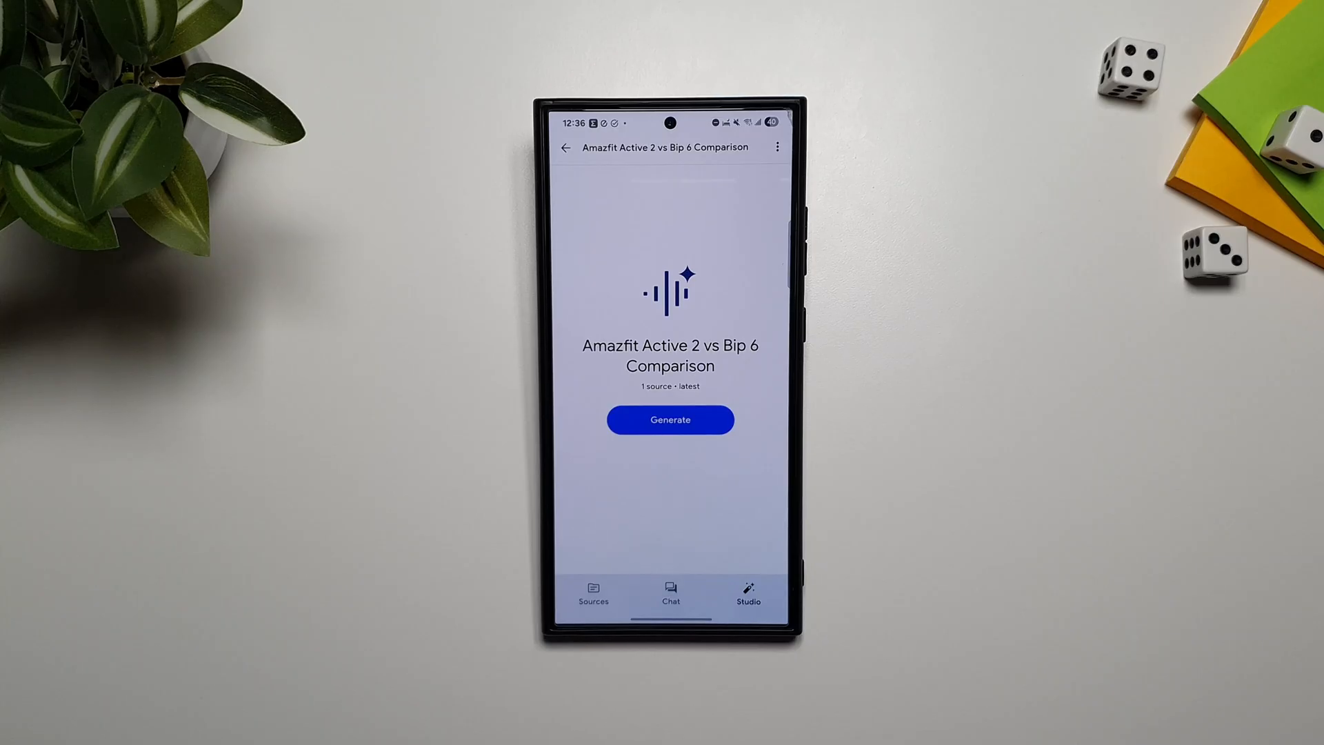
{"action": "left_click", "coordinate": [671, 419]}
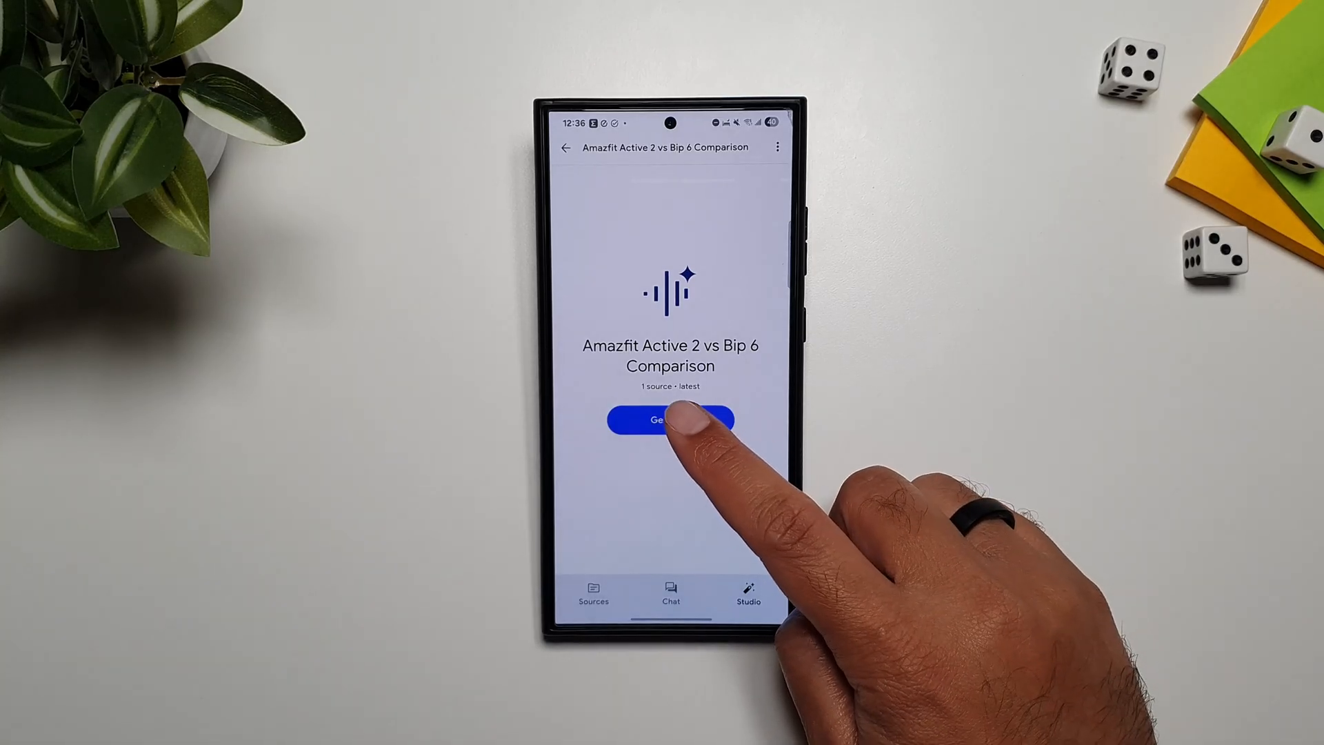
{"action": "left_click", "coordinate": [671, 419]}
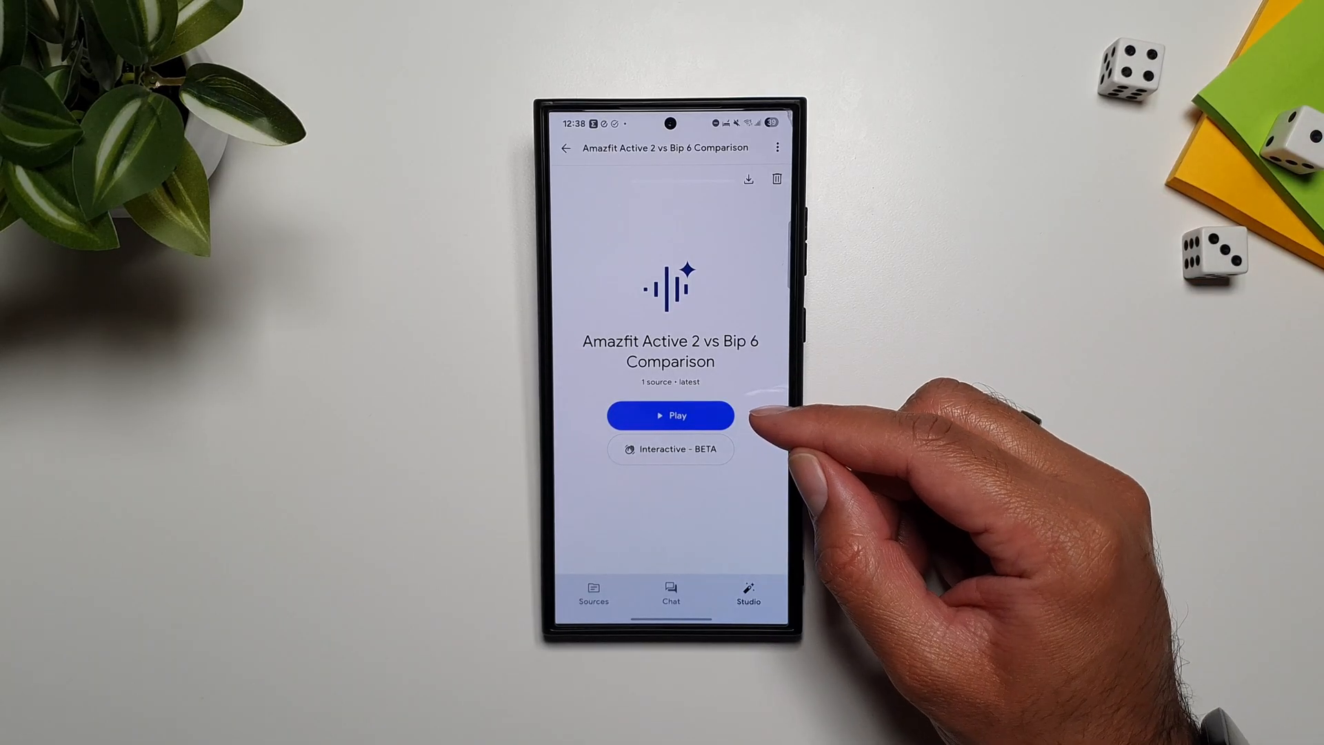
Play the generated audio overview and pause it around the 52-second mark.
{"action": "left_click", "coordinate": [670, 415]}
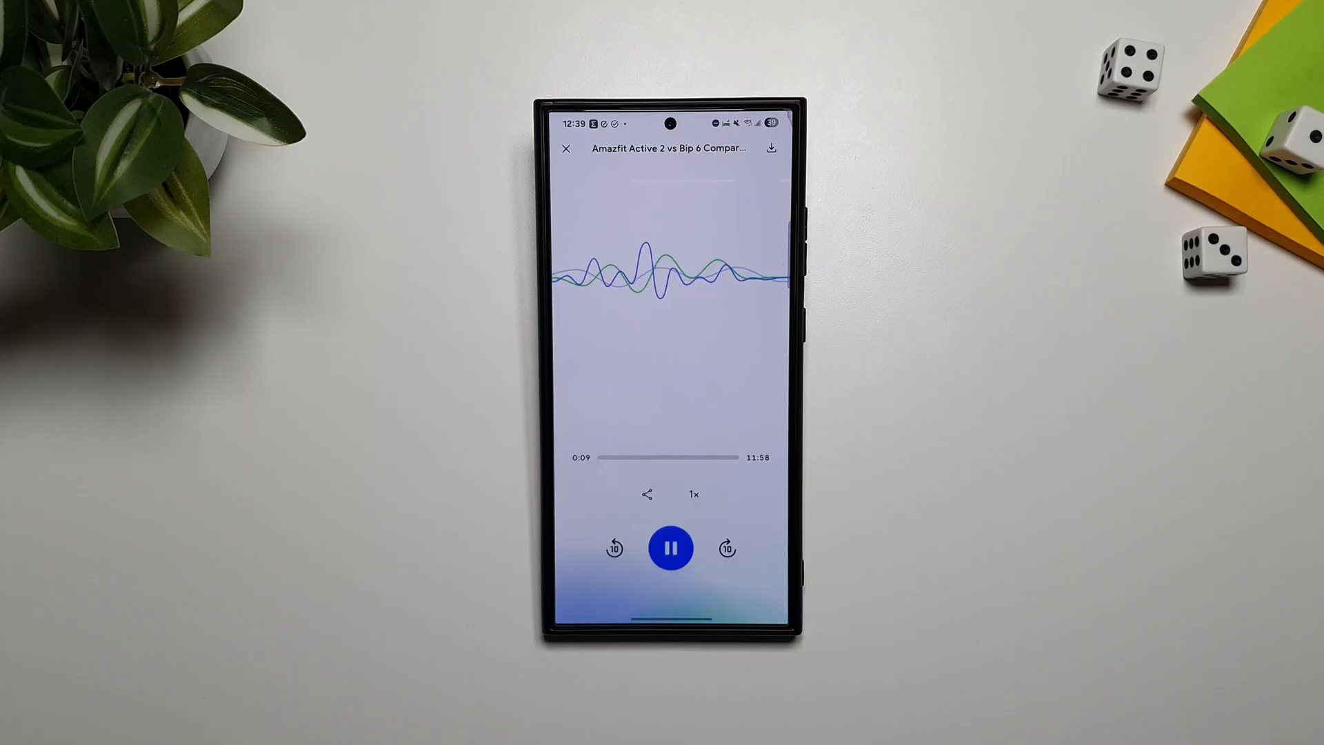
{"action": "left_click", "coordinate": [670, 548]}
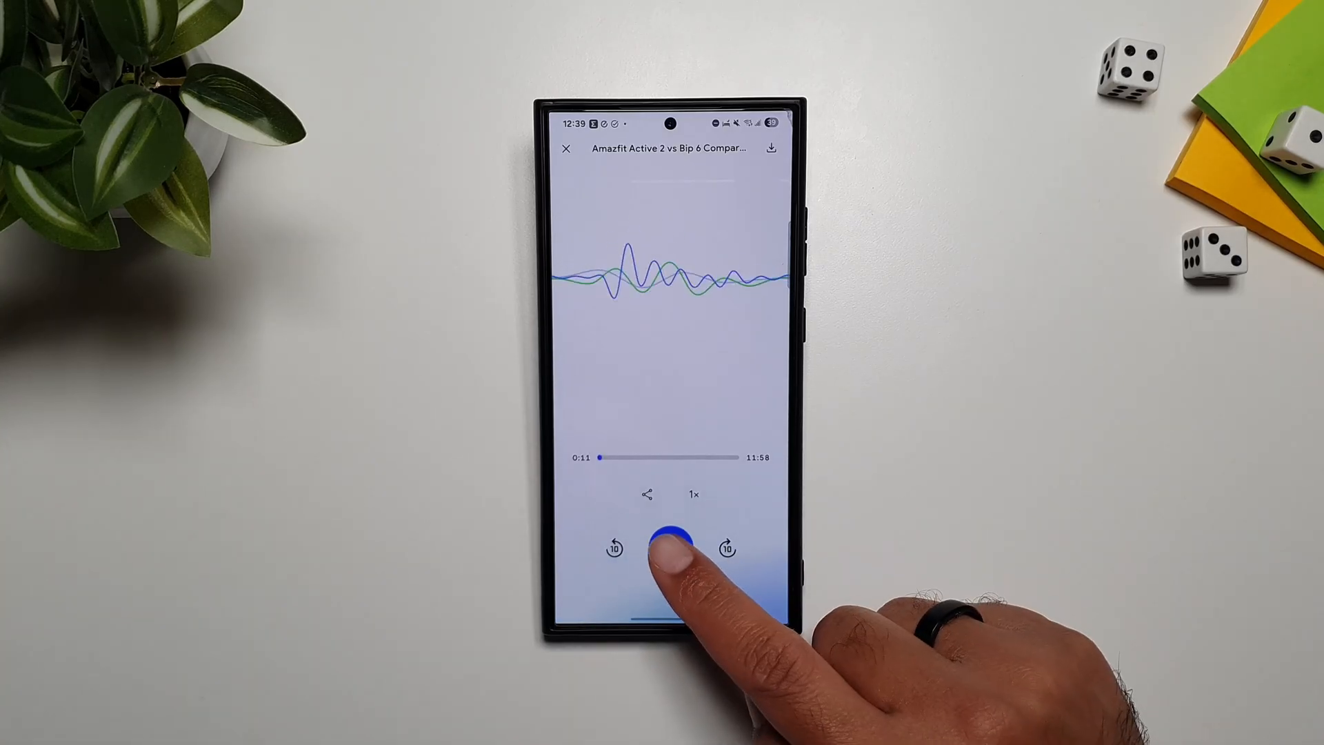
{"action": "left_click", "coordinate": [671, 547]}
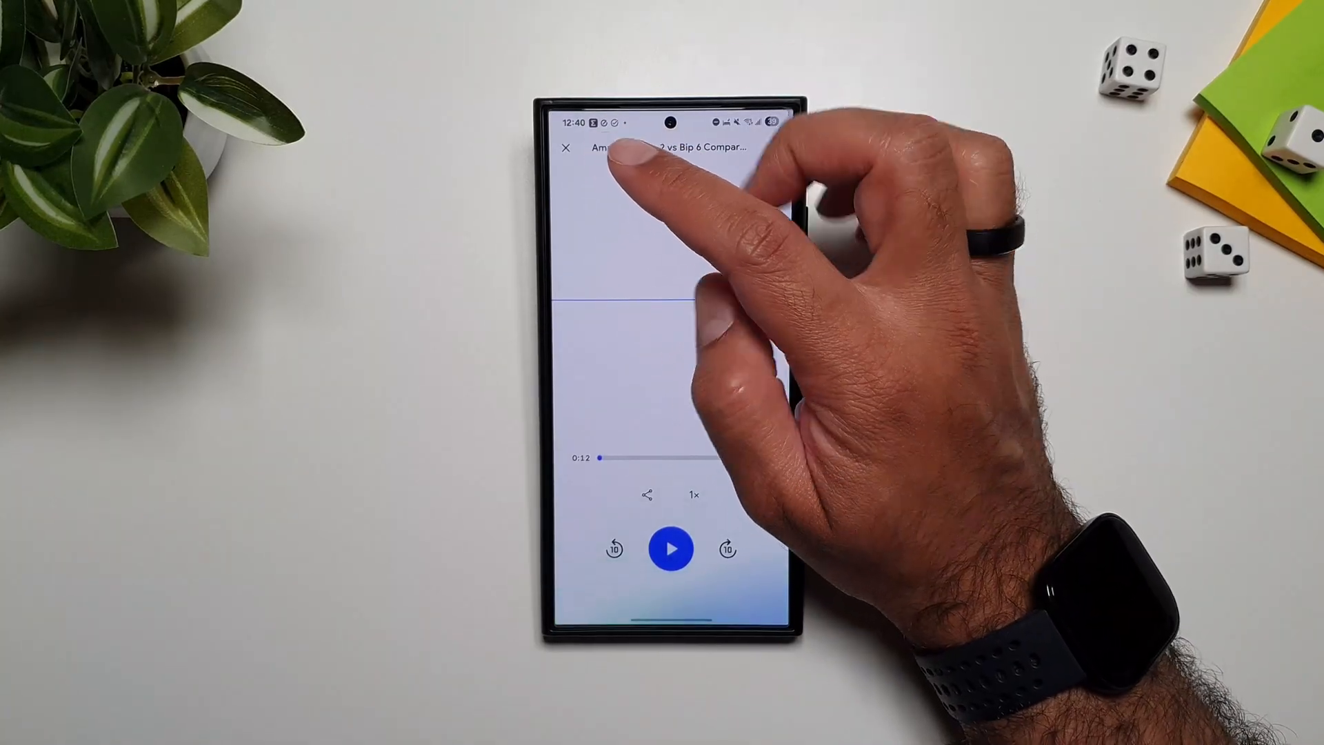
Close the audio player and start the Interactive BETA version of the overview.
{"action": "left_click", "coordinate": [566, 149]}
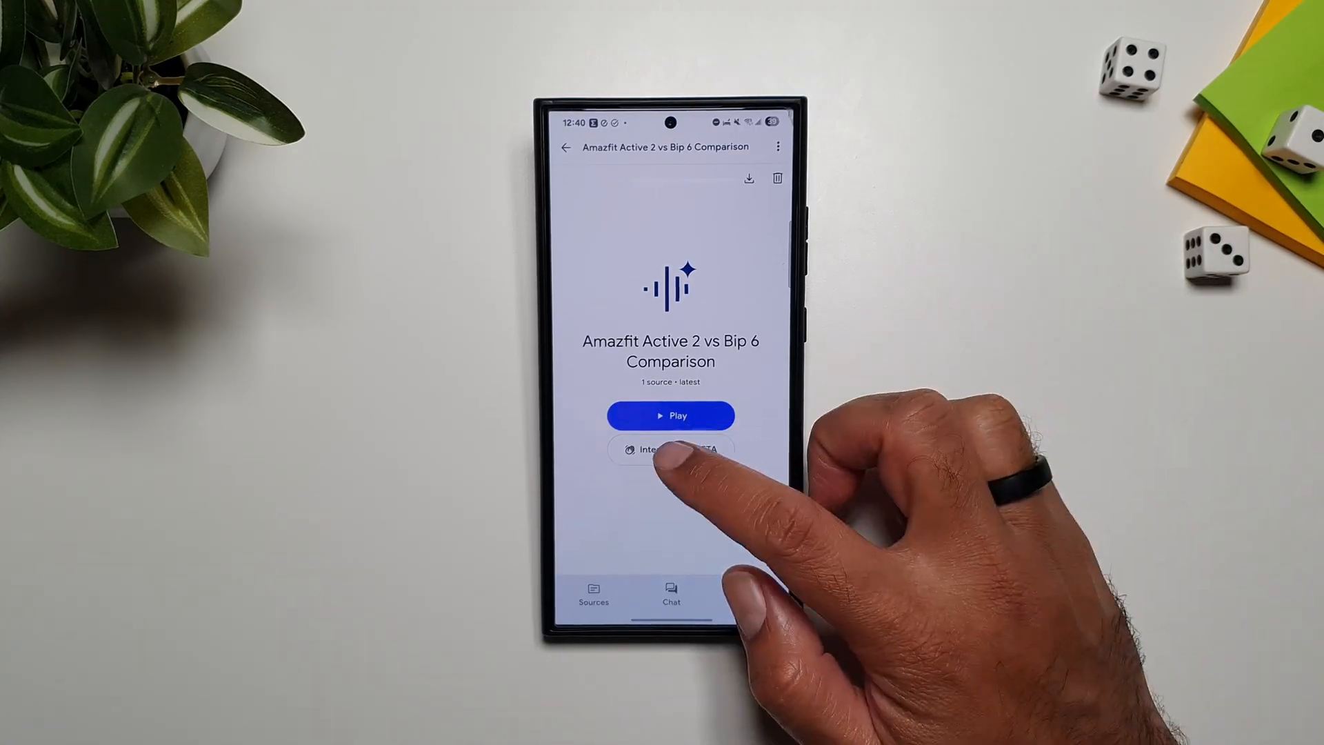
{"action": "left_click", "coordinate": [670, 450]}
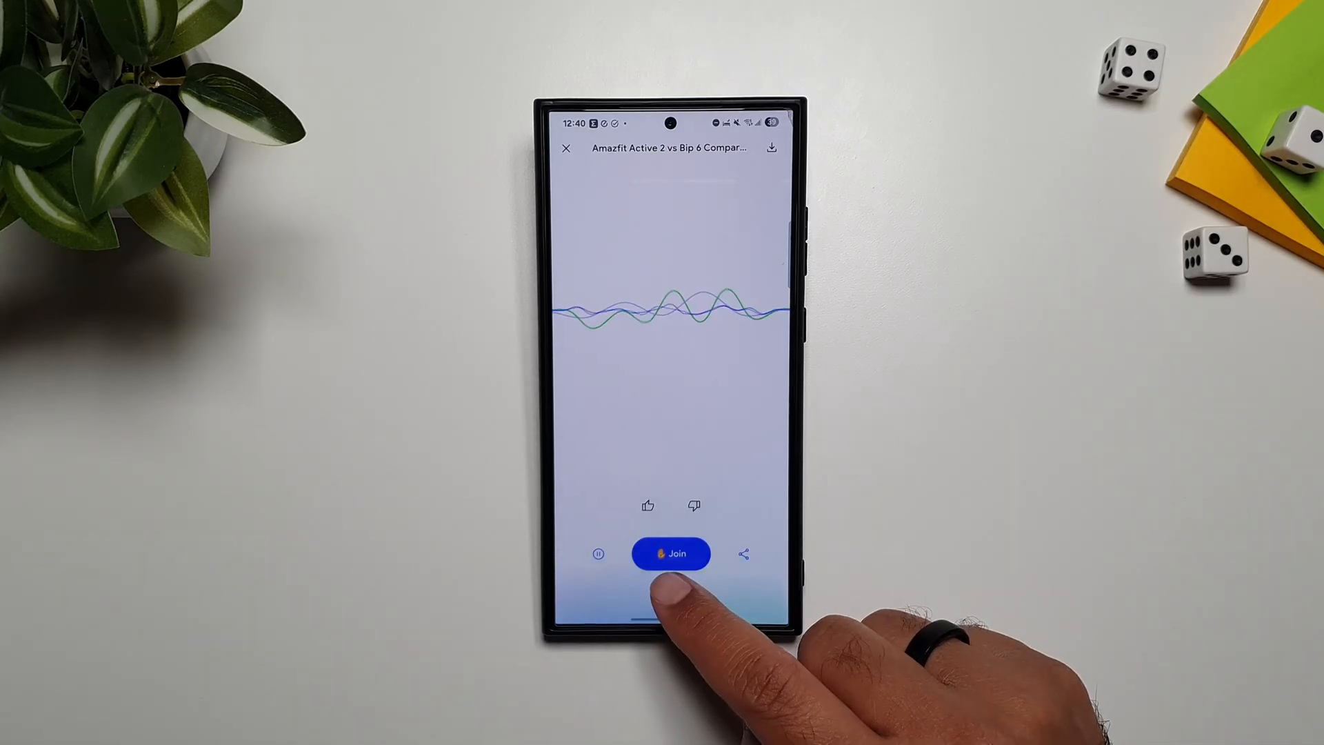
Join the hosts' conversation, then leave the player and return to the notebook's Sources list.
{"action": "left_click", "coordinate": [670, 553]}
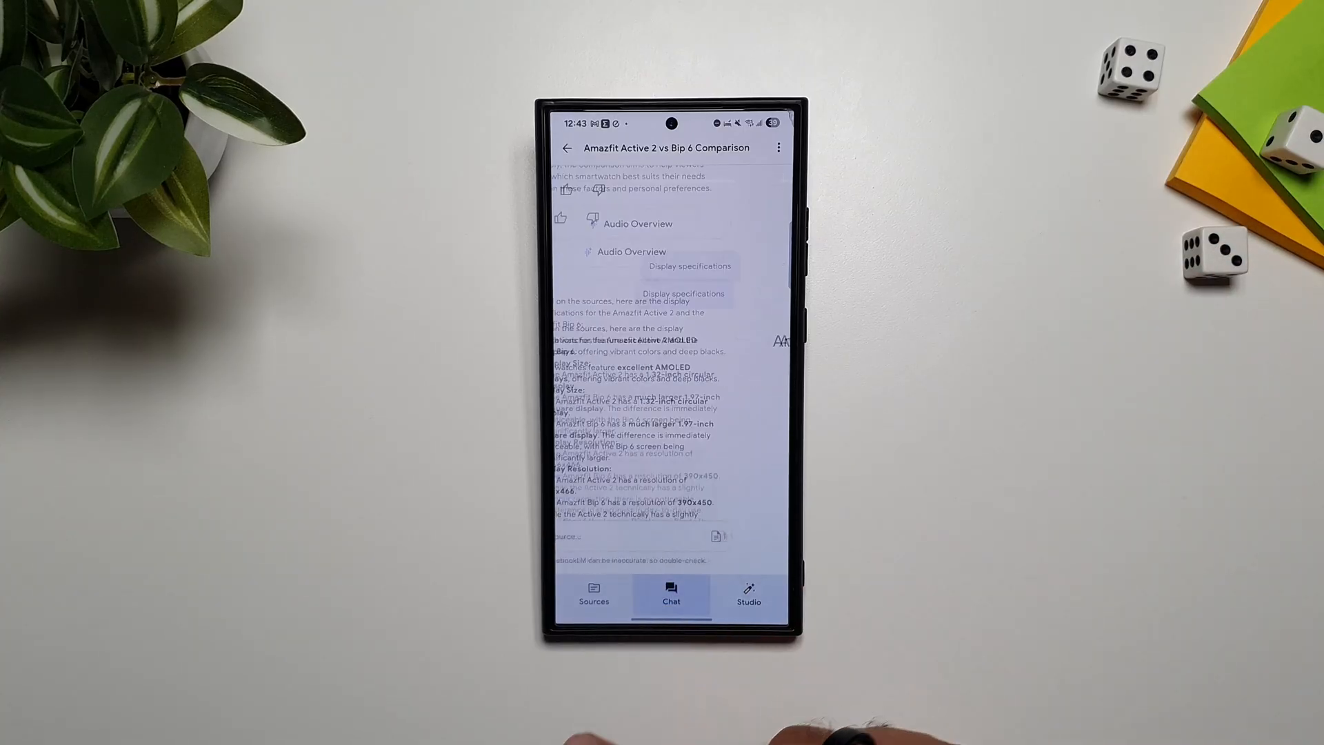
{"action": "left_click", "coordinate": [593, 596]}
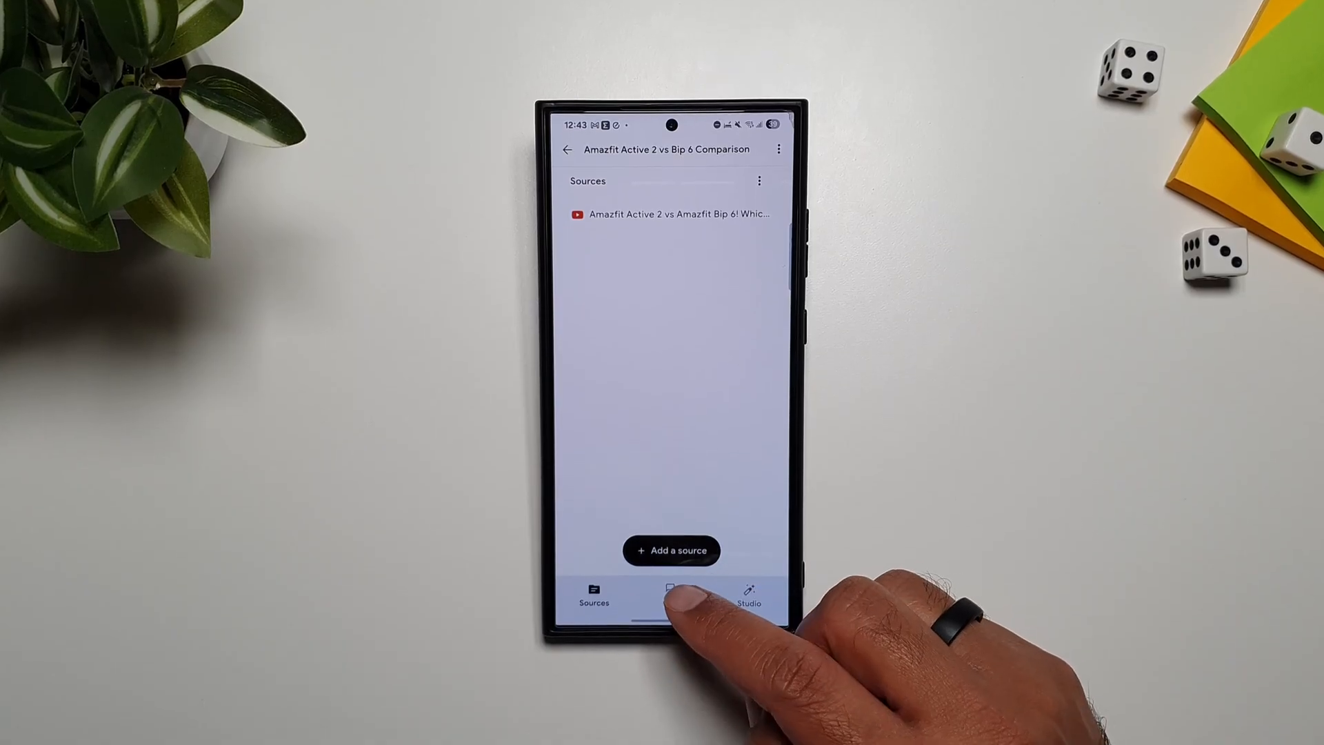
{"action": "left_click", "coordinate": [672, 592]}
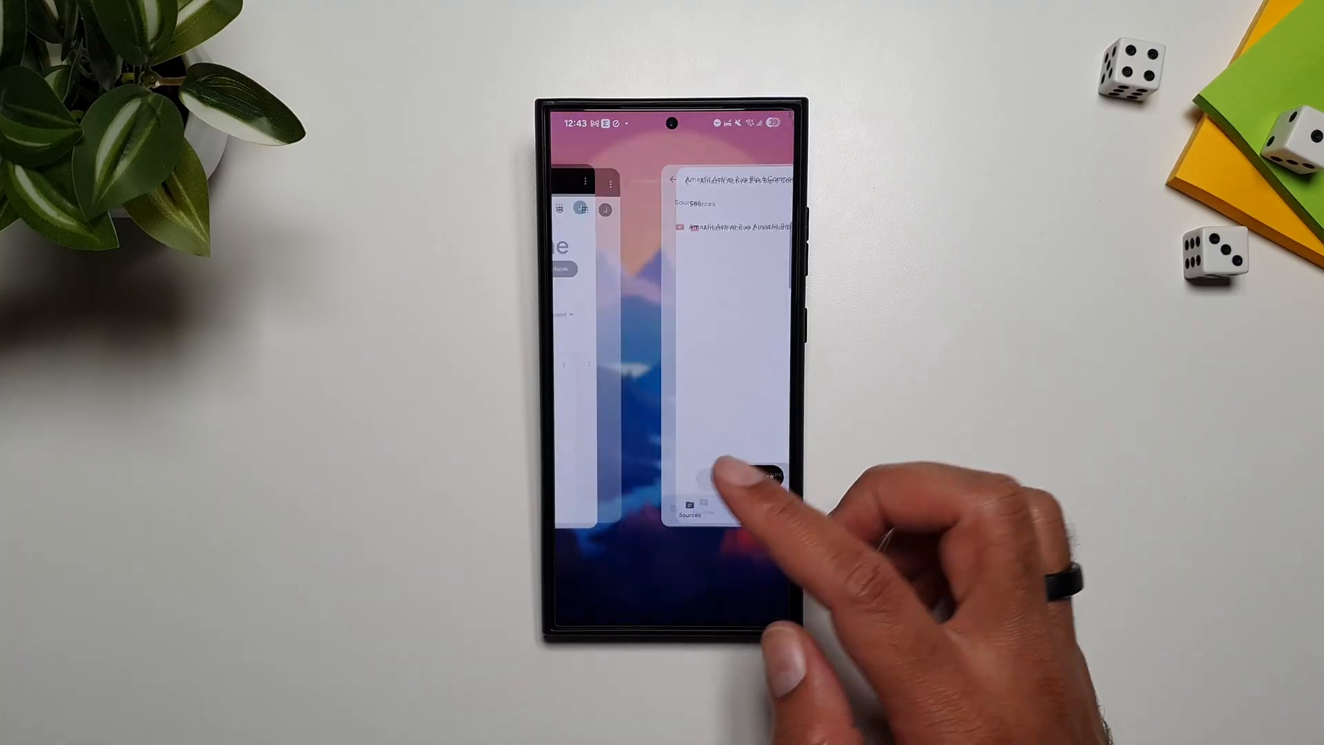
Reopen the notebook in the browser and switch between its Sources and Studio panels, ending on Sources.
{"action": "left_click", "coordinate": [718, 473]}
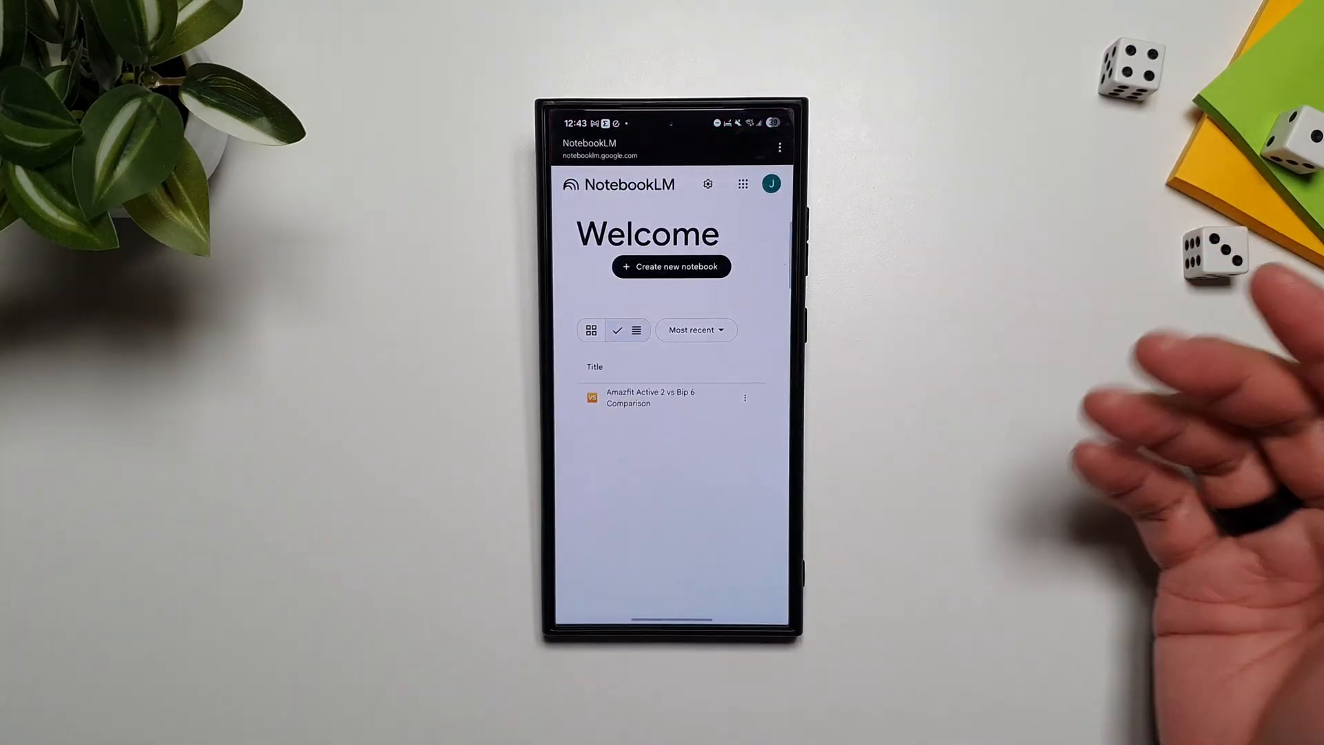
{"action": "left_click", "coordinate": [650, 397]}
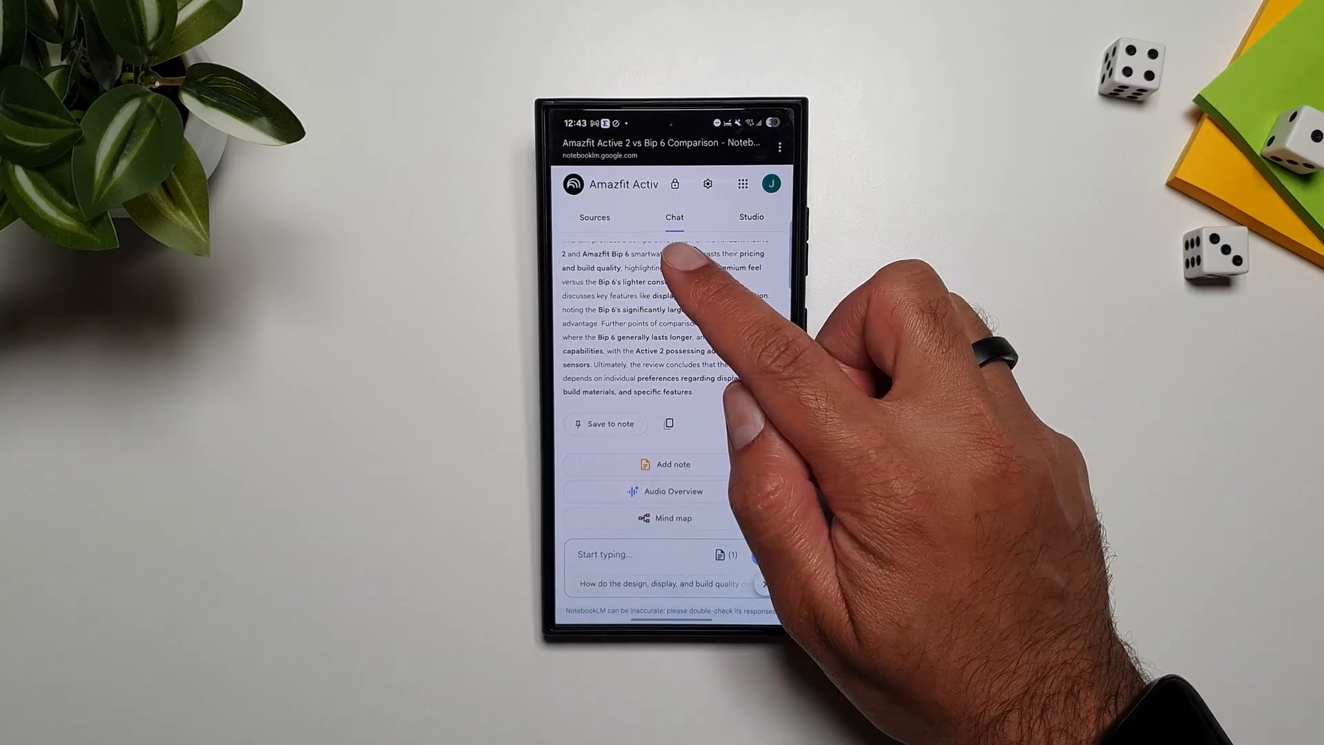
{"action": "left_click", "coordinate": [594, 216]}
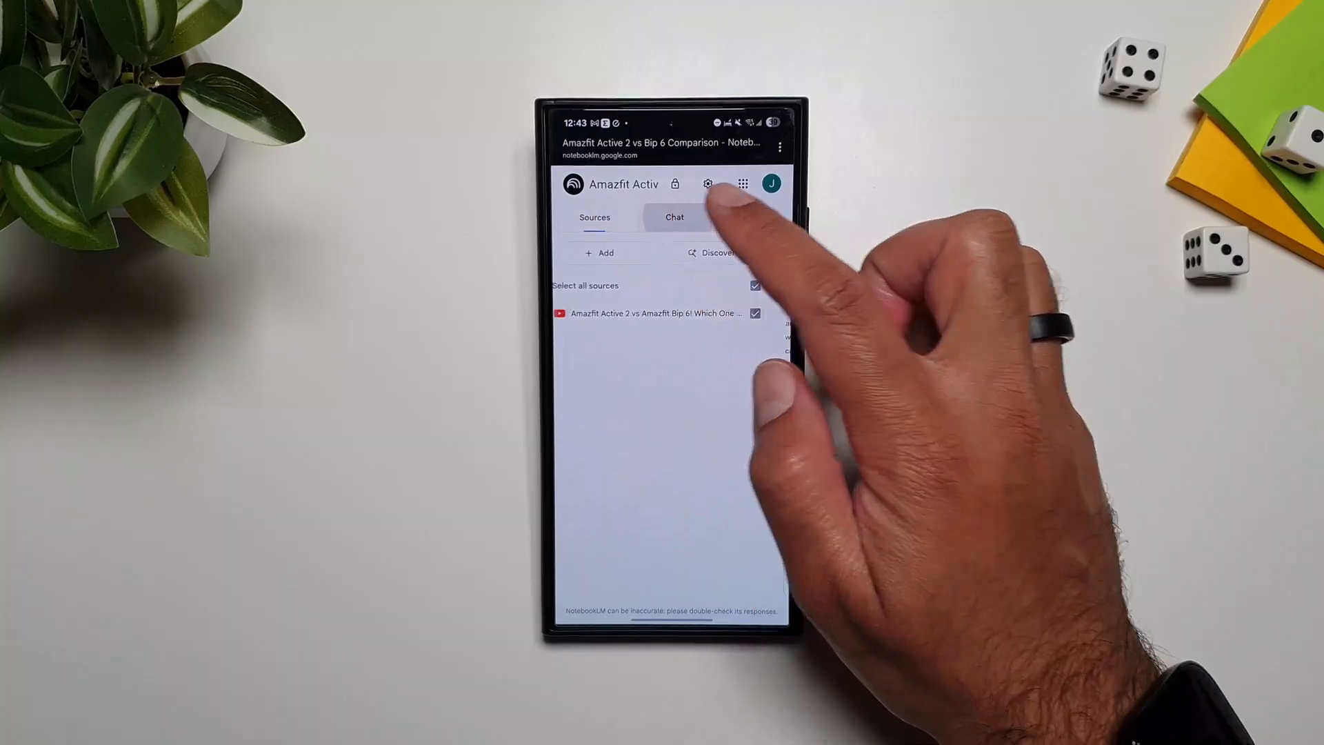
{"action": "left_click", "coordinate": [752, 217]}
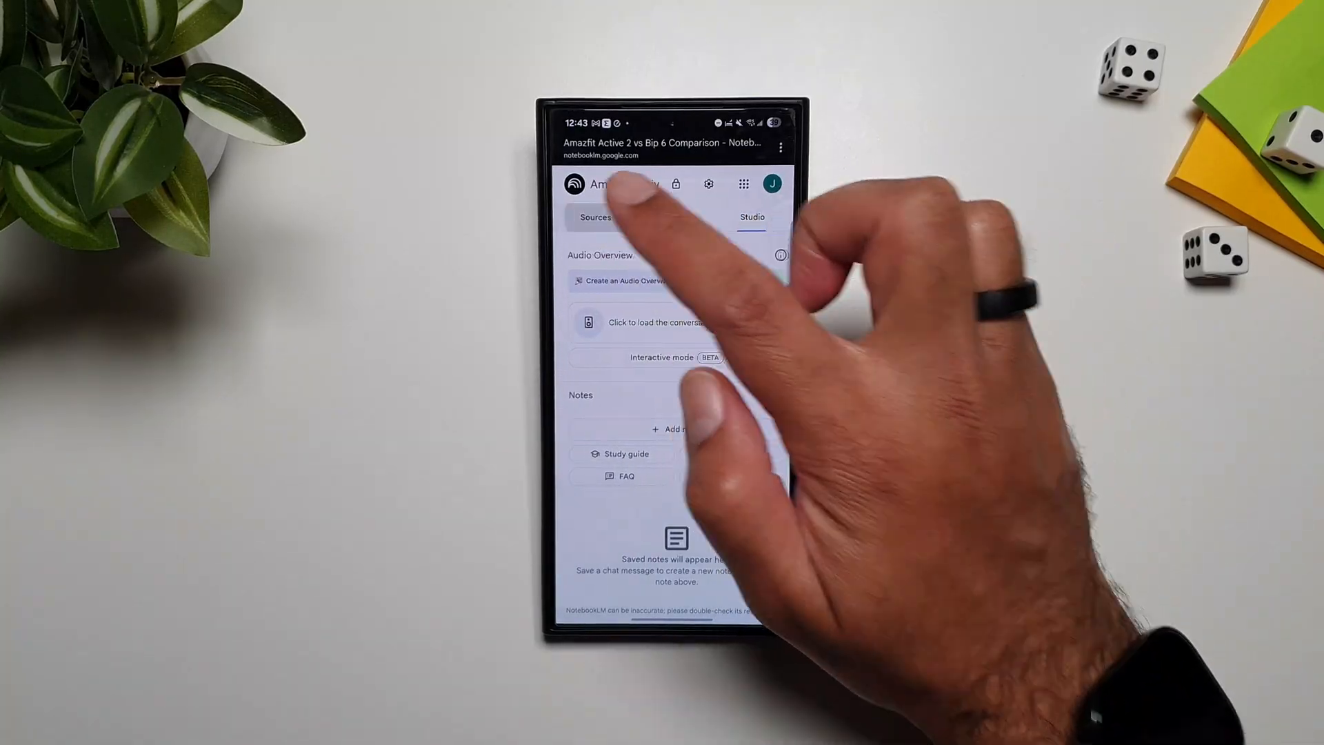
{"action": "left_click", "coordinate": [596, 216]}
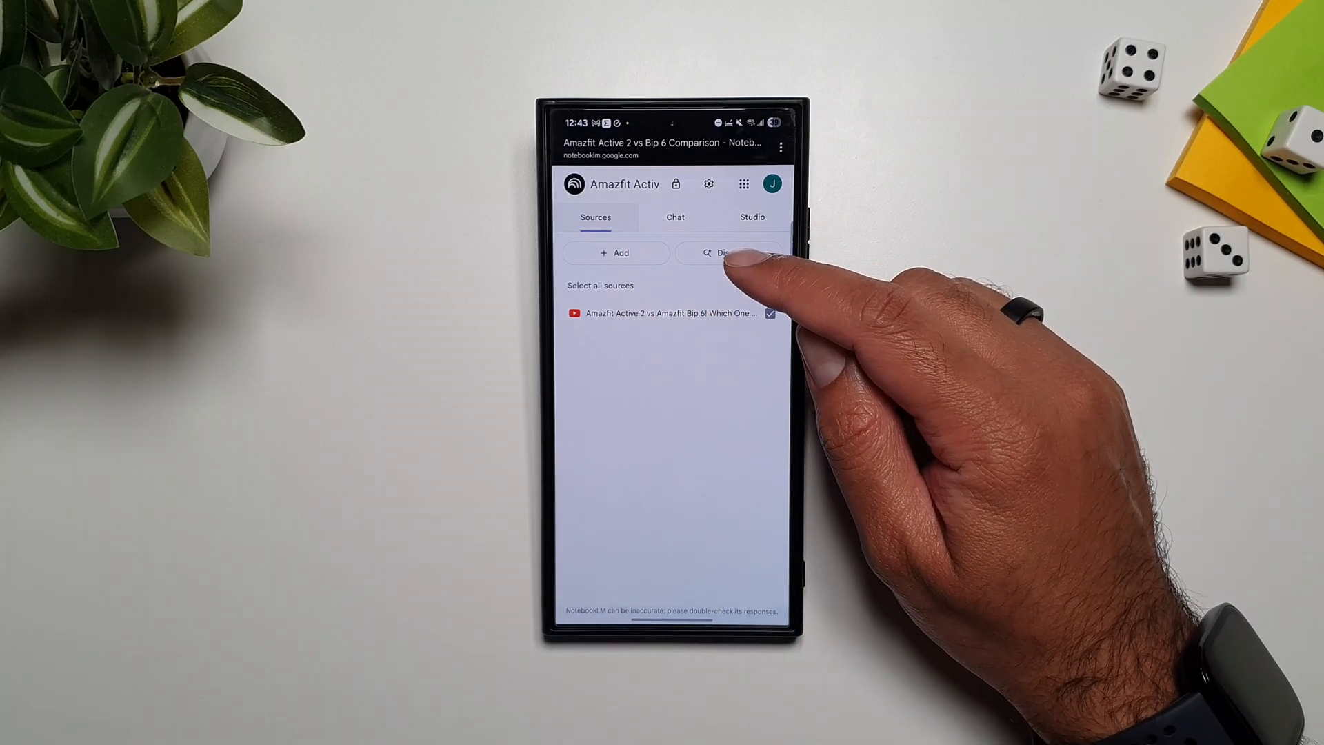
Dismiss the Discover sources dialog without adding anything and return to the chat summary.
{"action": "left_click", "coordinate": [731, 252]}
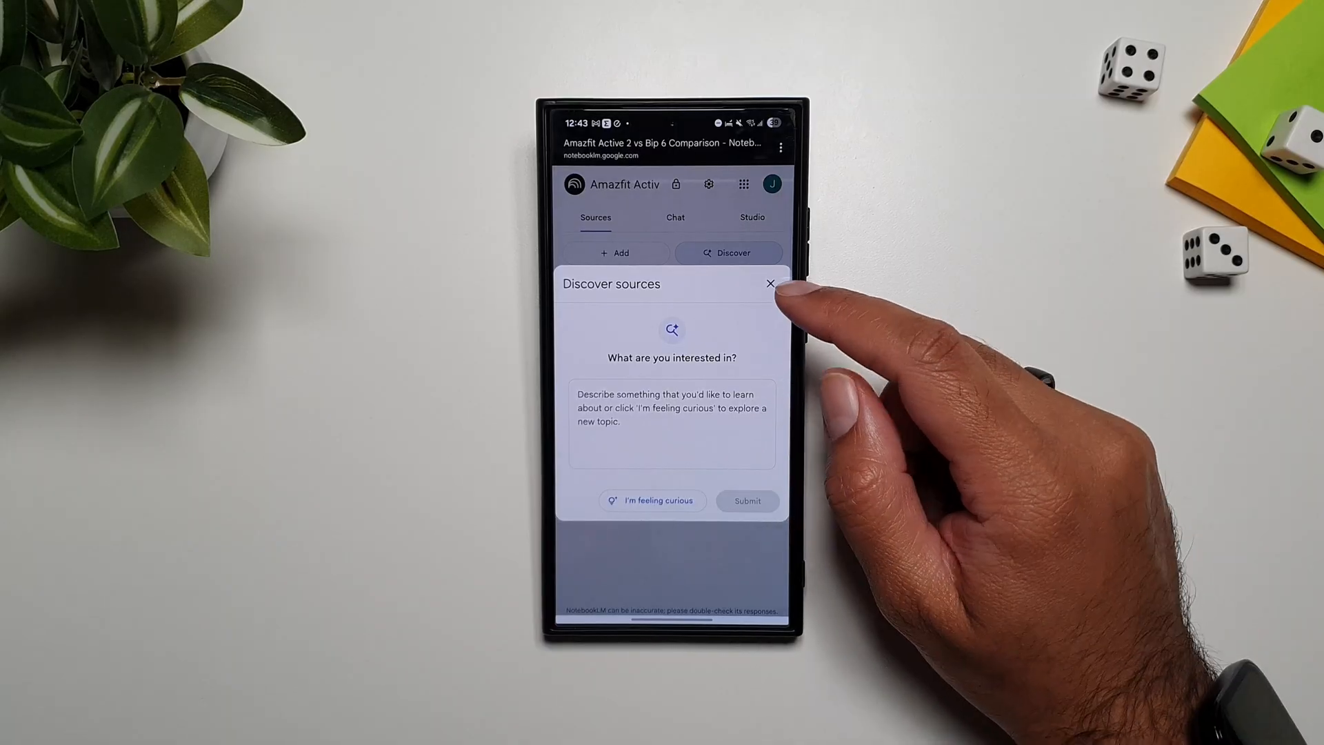
{"action": "left_click", "coordinate": [769, 283]}
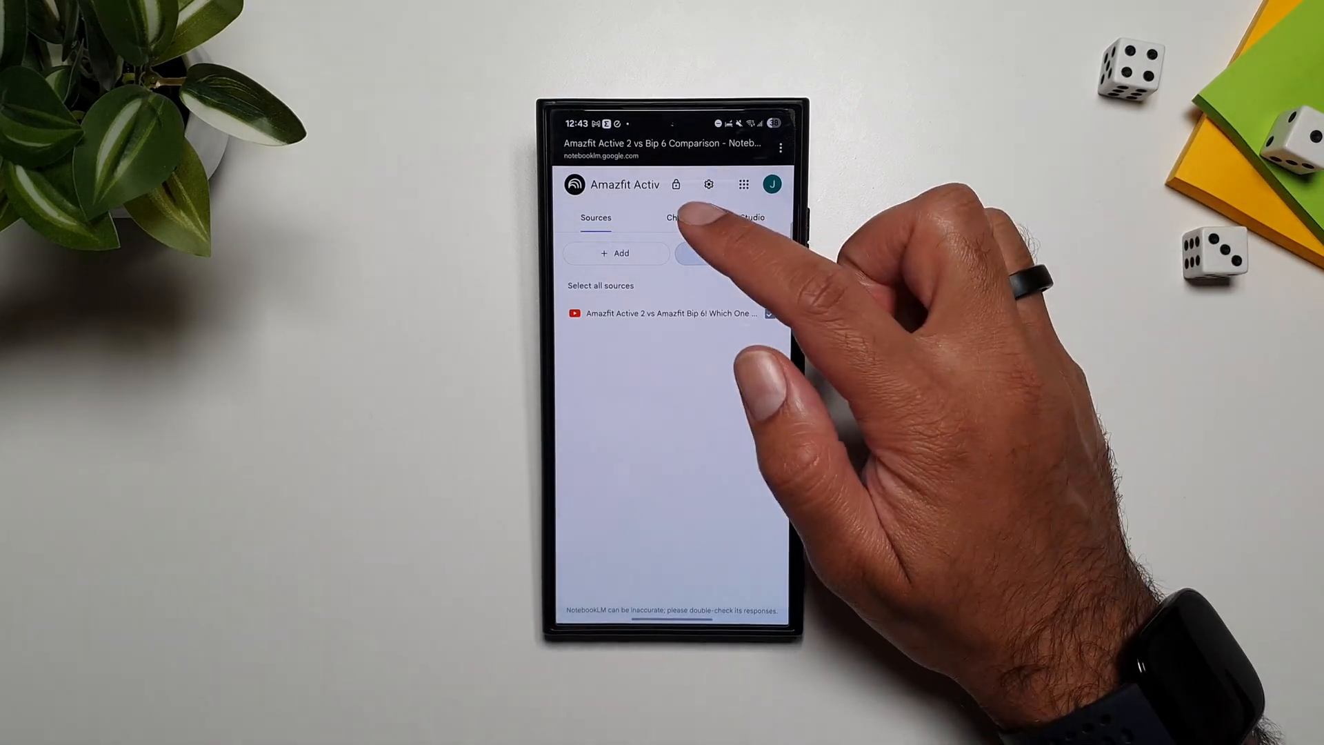
{"action": "left_click", "coordinate": [675, 217]}
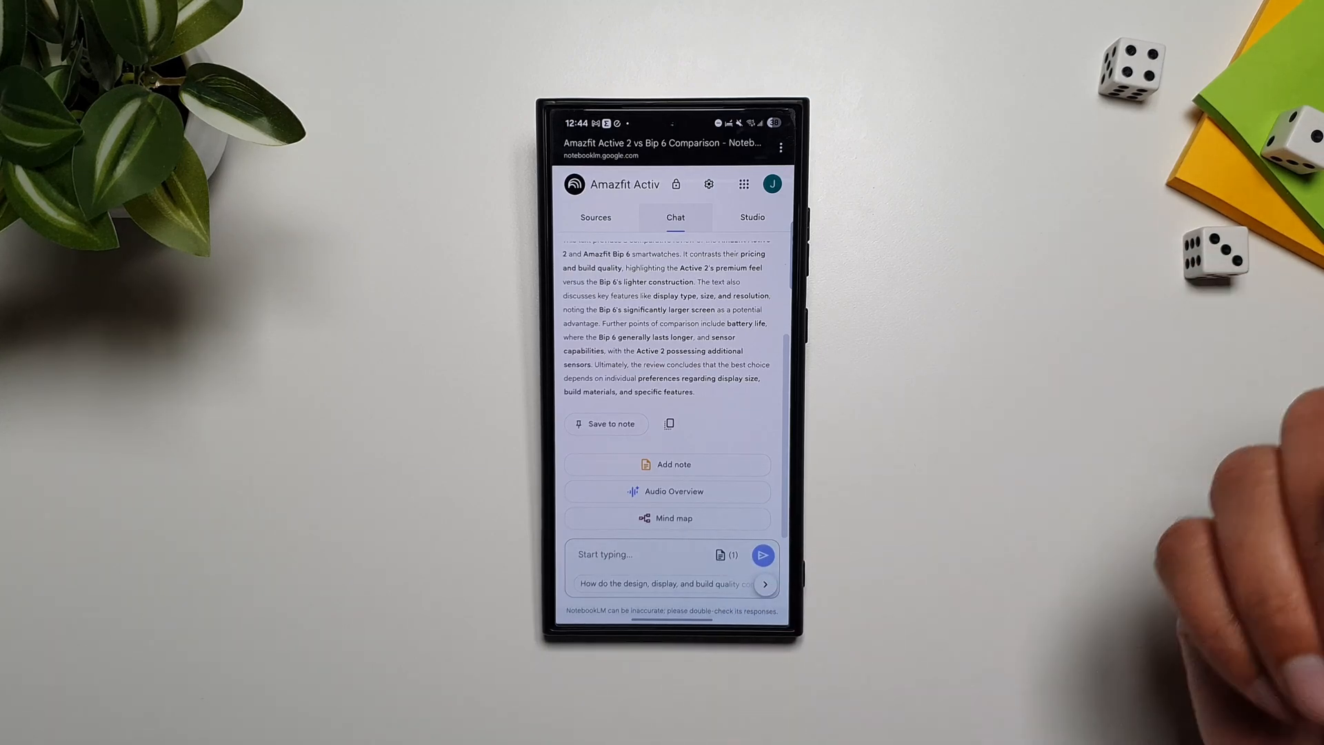
{"action": "left_click", "coordinate": [750, 217]}
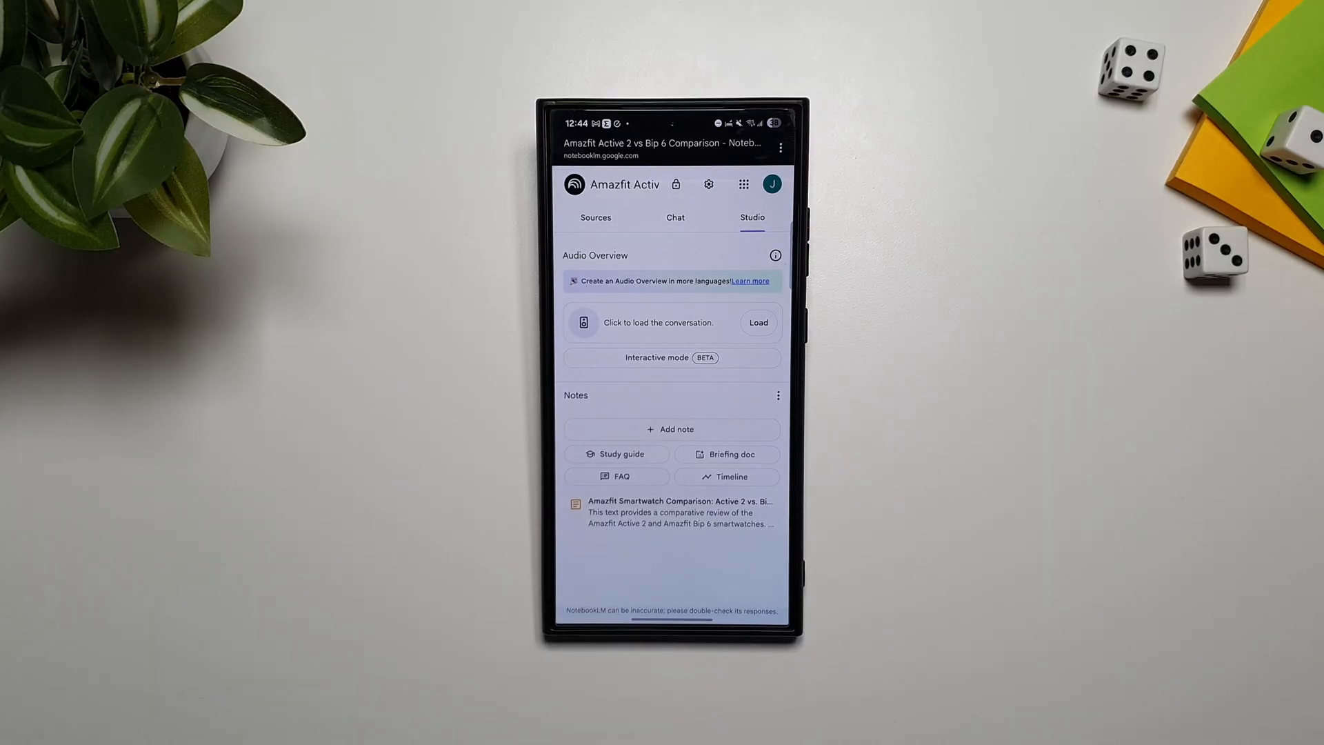
{"action": "left_click", "coordinate": [675, 217]}
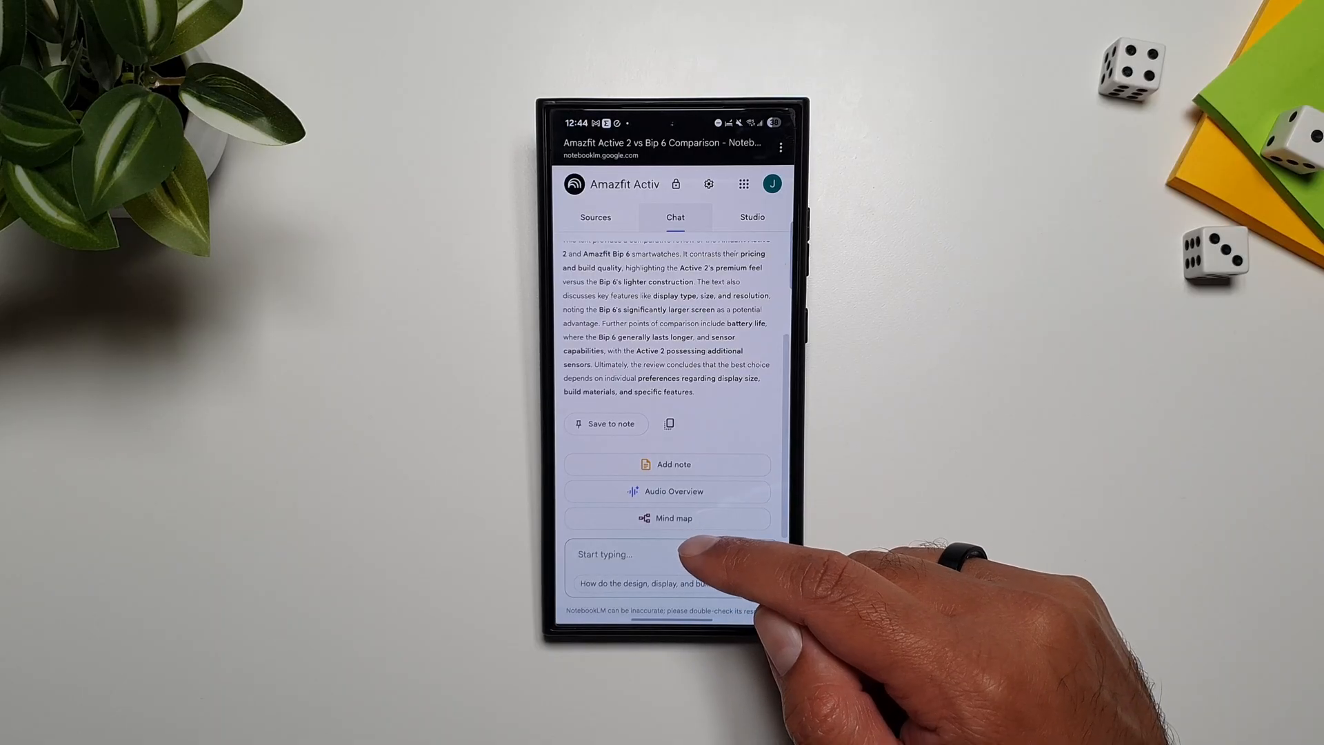
{"action": "mouse_move", "coordinate": [688, 557]}
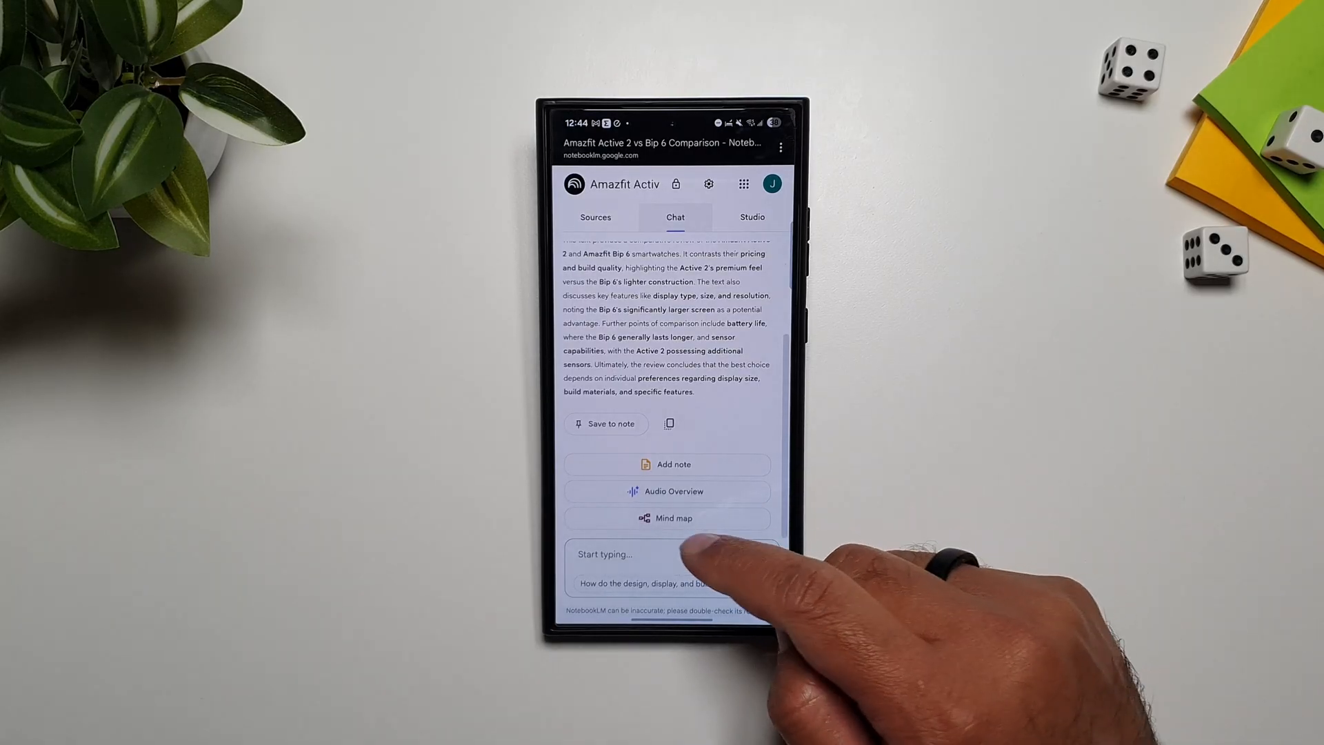
Generate a mind map, expand Hardware and Build Quality, and send the Active 2 node to chat.
{"action": "left_click", "coordinate": [750, 217]}
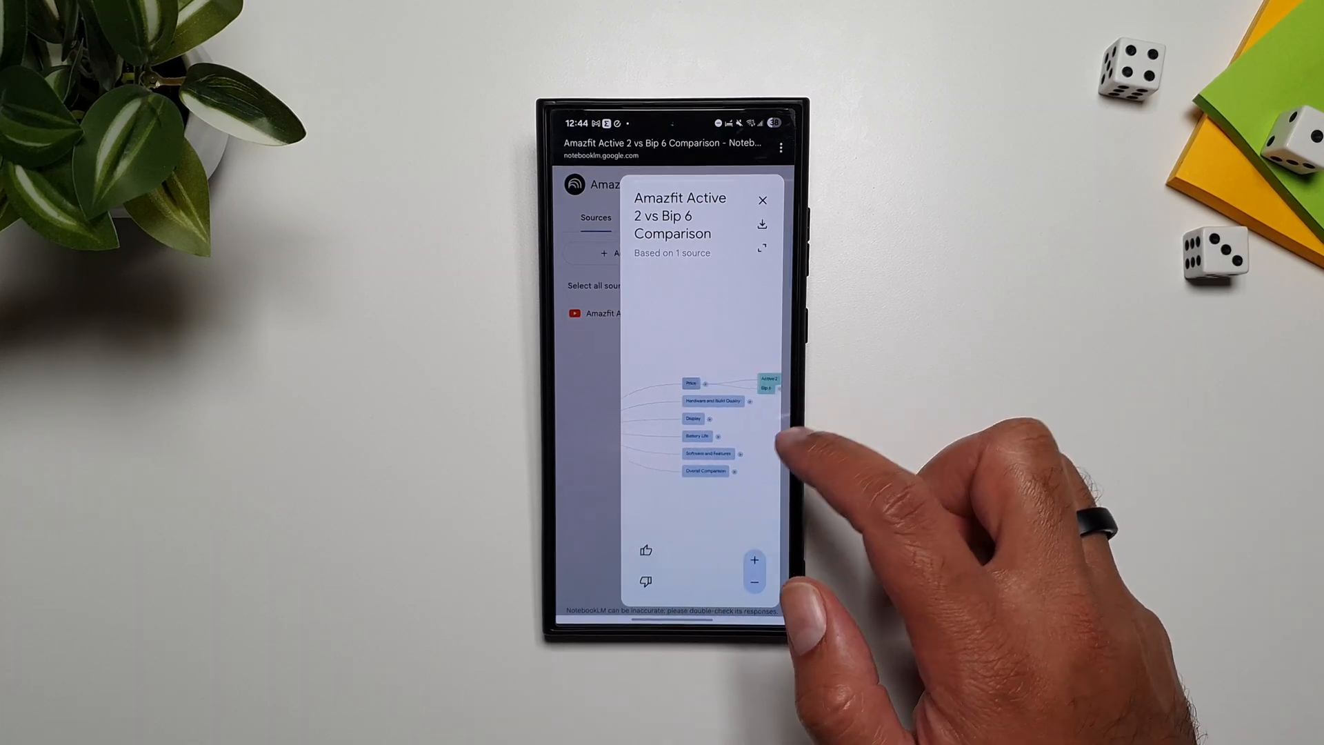
{"action": "left_click", "coordinate": [707, 385]}
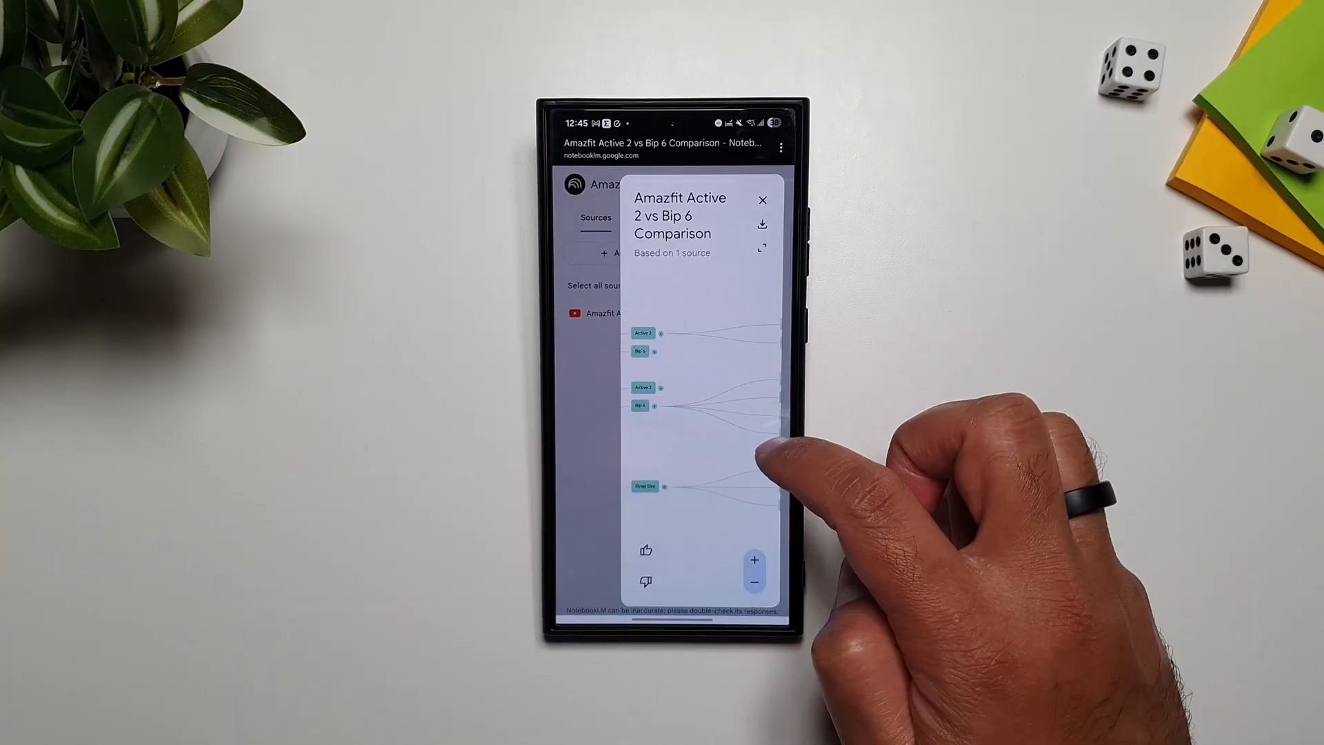
{"action": "left_click", "coordinate": [763, 200]}
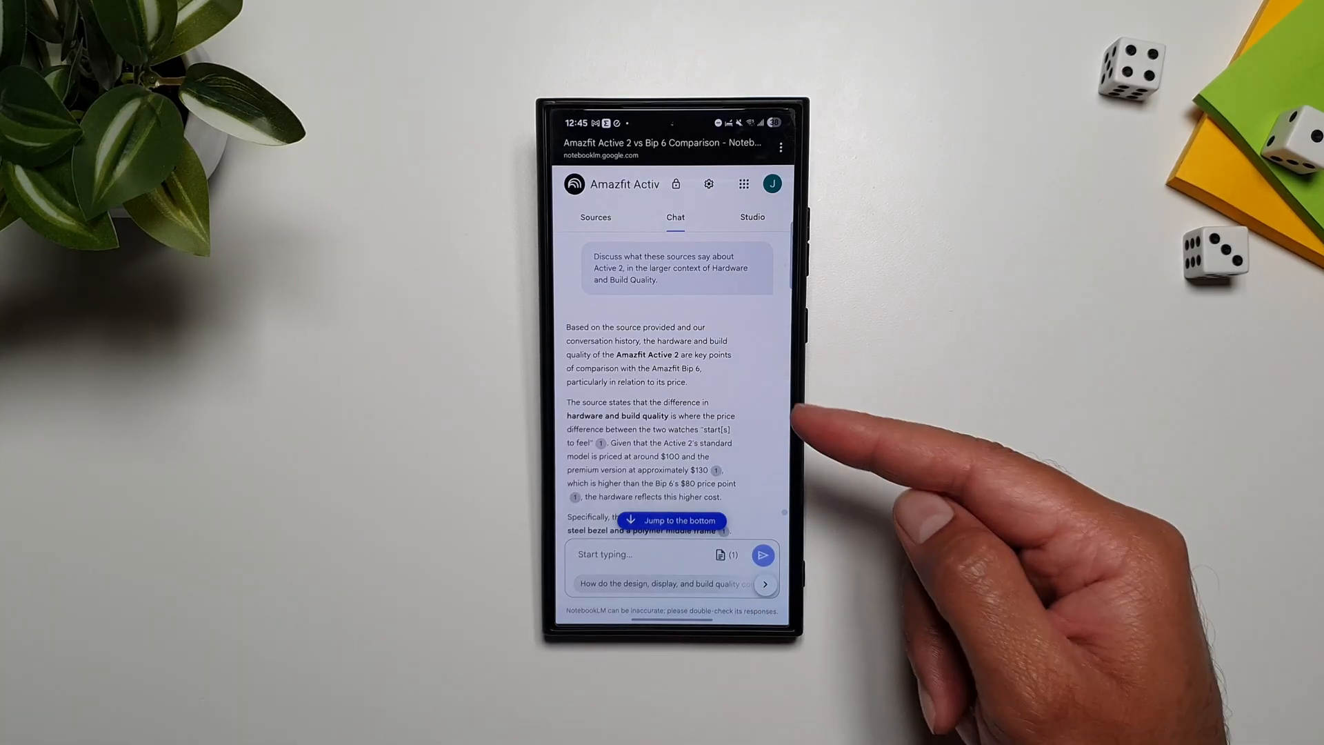
{"action": "mouse_move", "coordinate": [760, 633]}
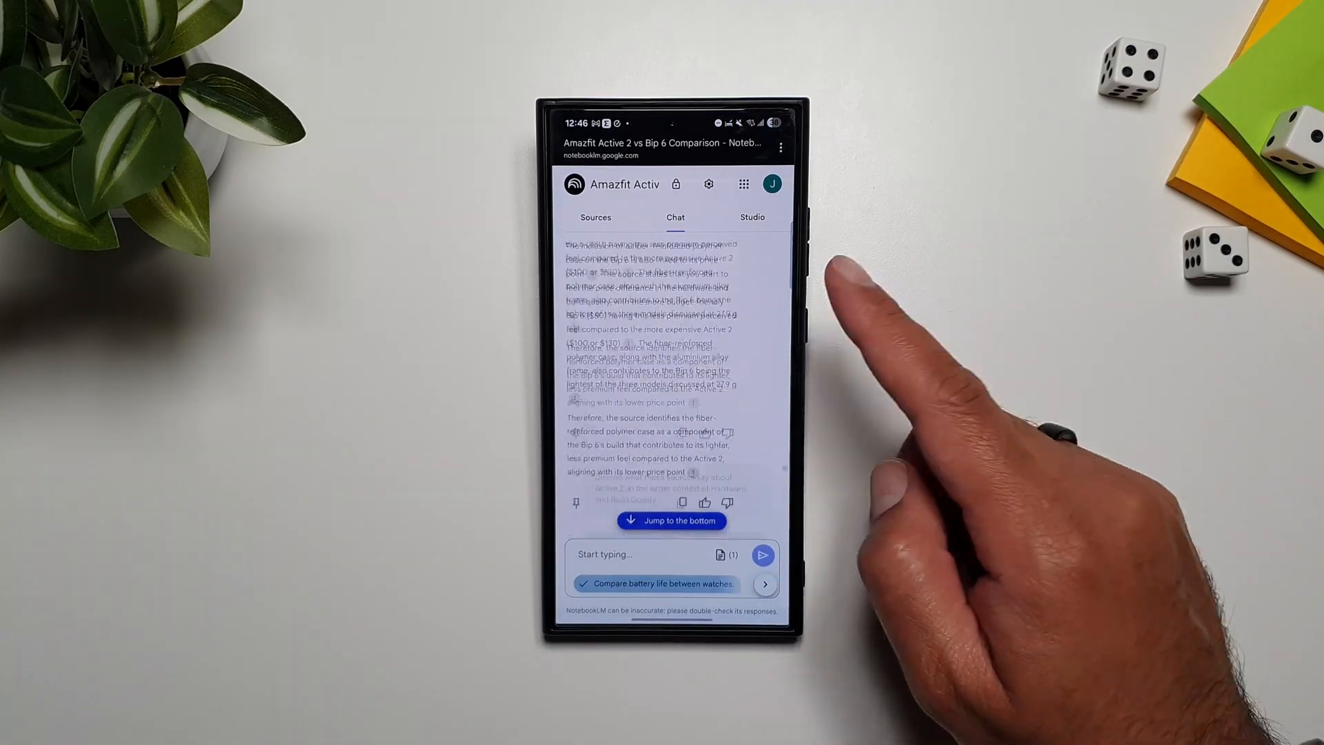
Read the hardware answer and show Studio listing the 11:58 audio overview and saved mind map.
{"action": "scroll", "scroll_direction": "down", "scroll_amount": 3}
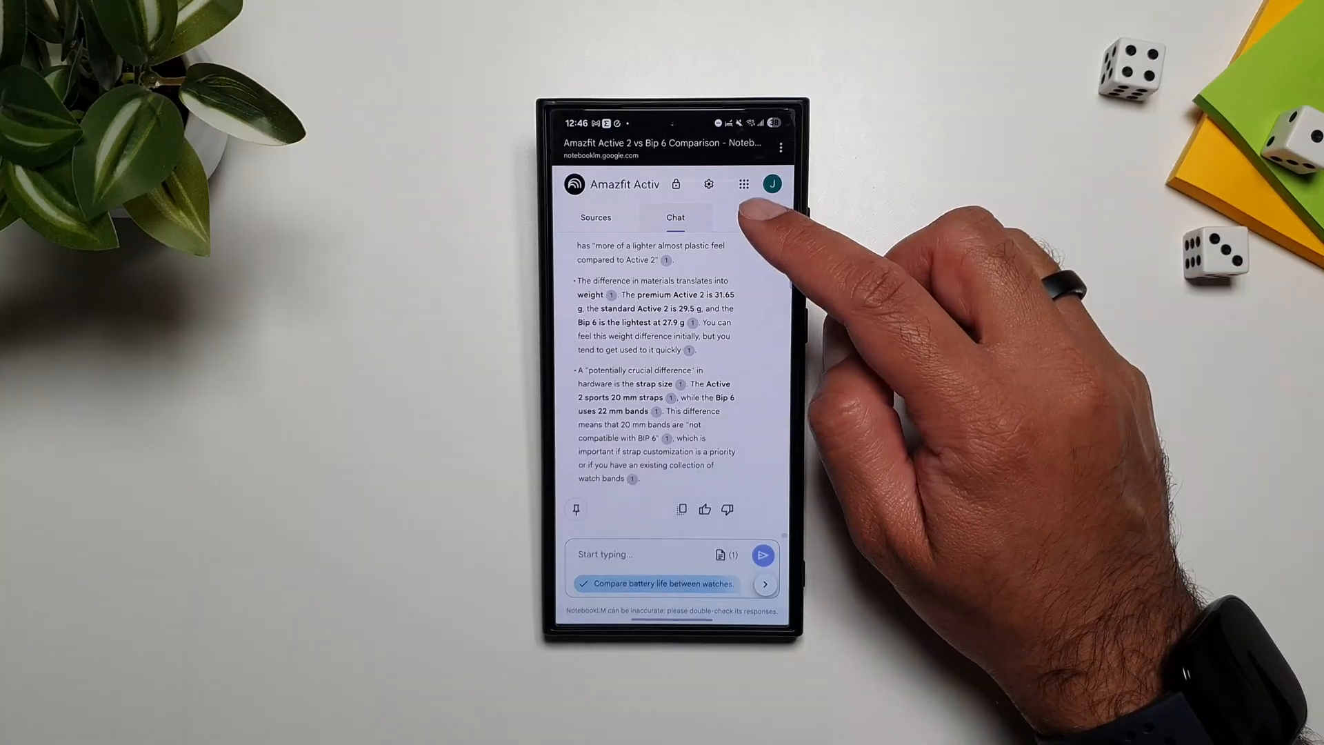
{"action": "left_click", "coordinate": [750, 217]}
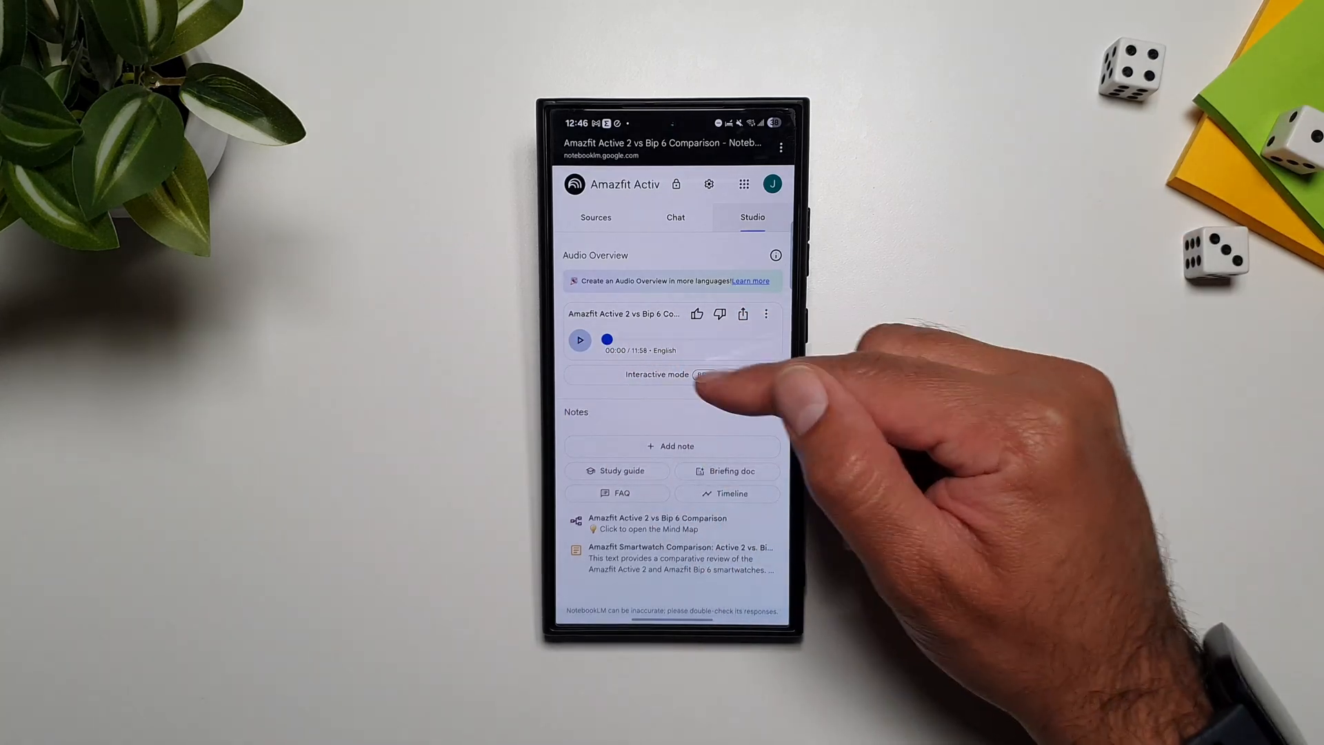
{"action": "left_click", "coordinate": [765, 313]}
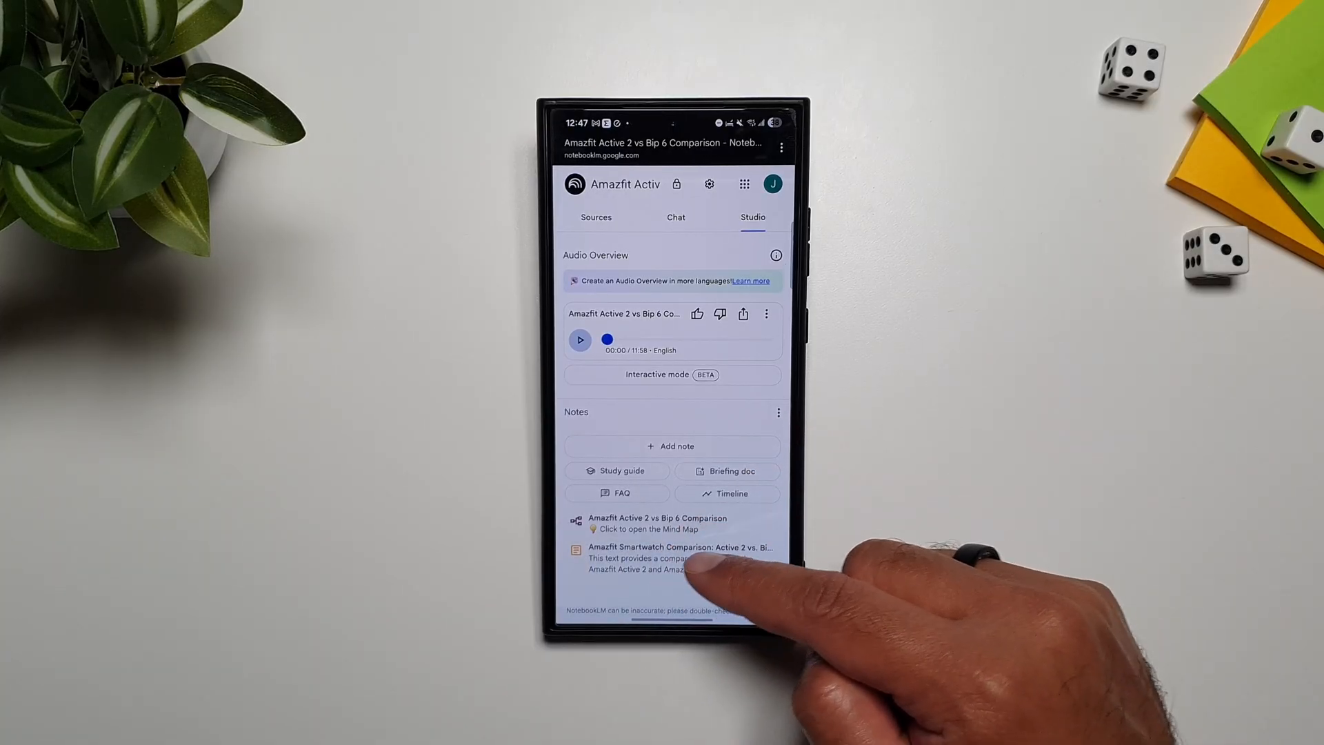
{"action": "left_click", "coordinate": [648, 524]}
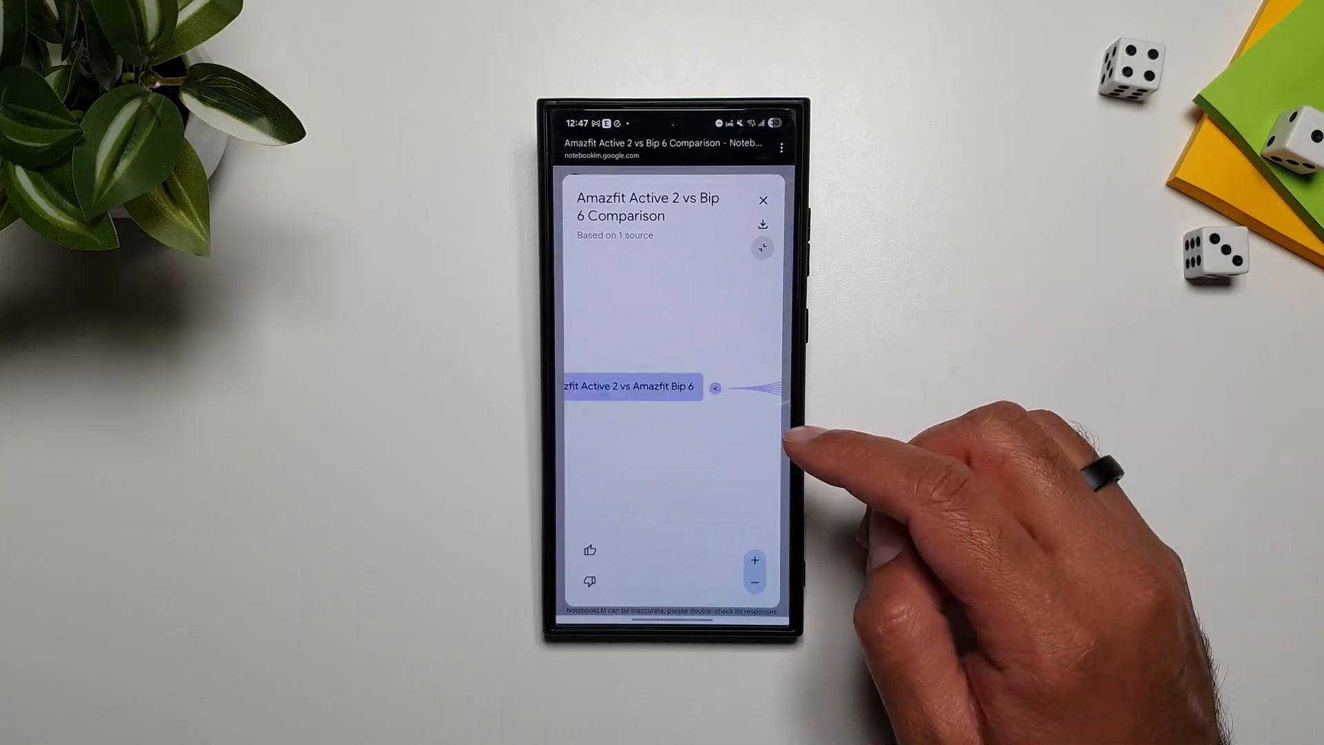
{"action": "left_click", "coordinate": [763, 200]}
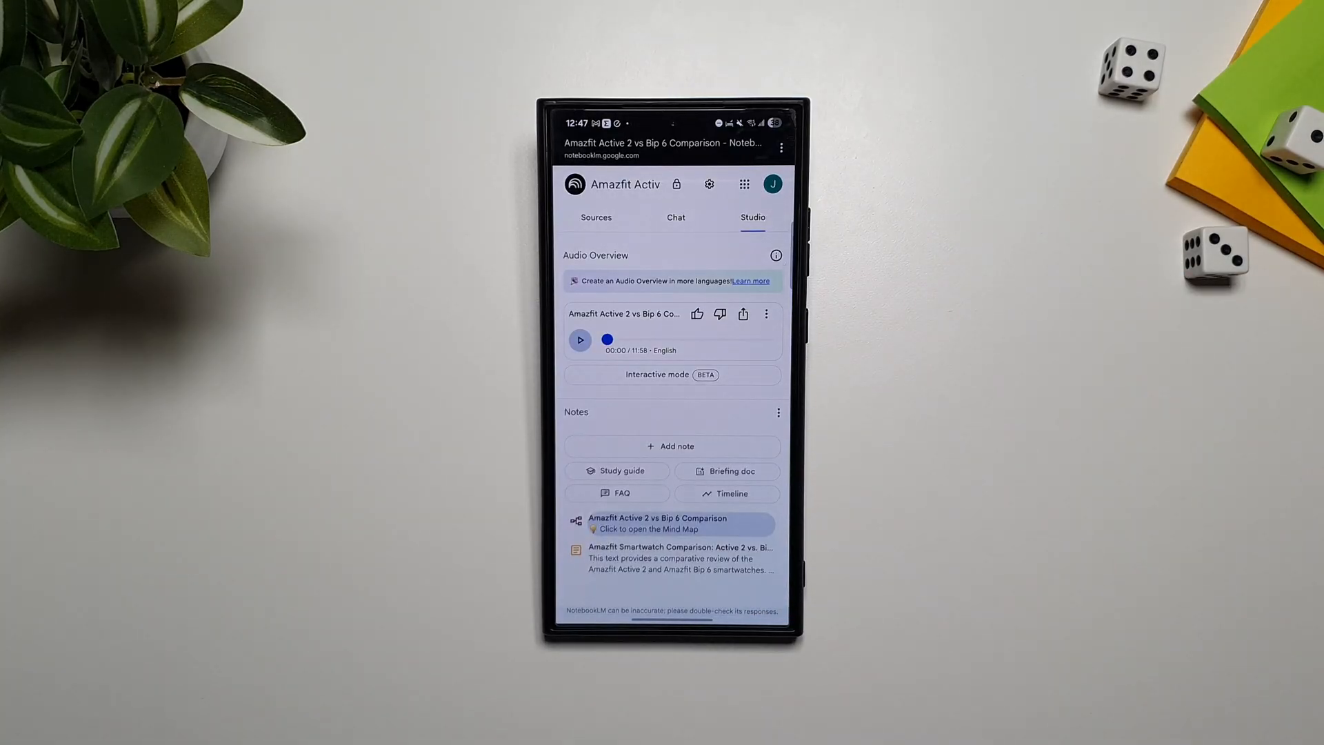